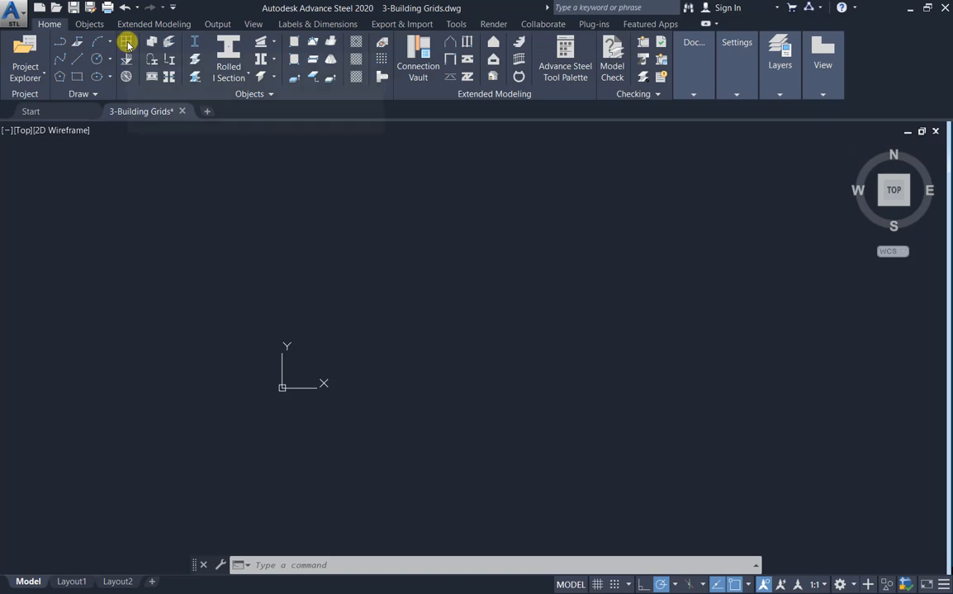
- Start the Rectangular grid tool from the Objects tab Grid panel
click(89, 23)
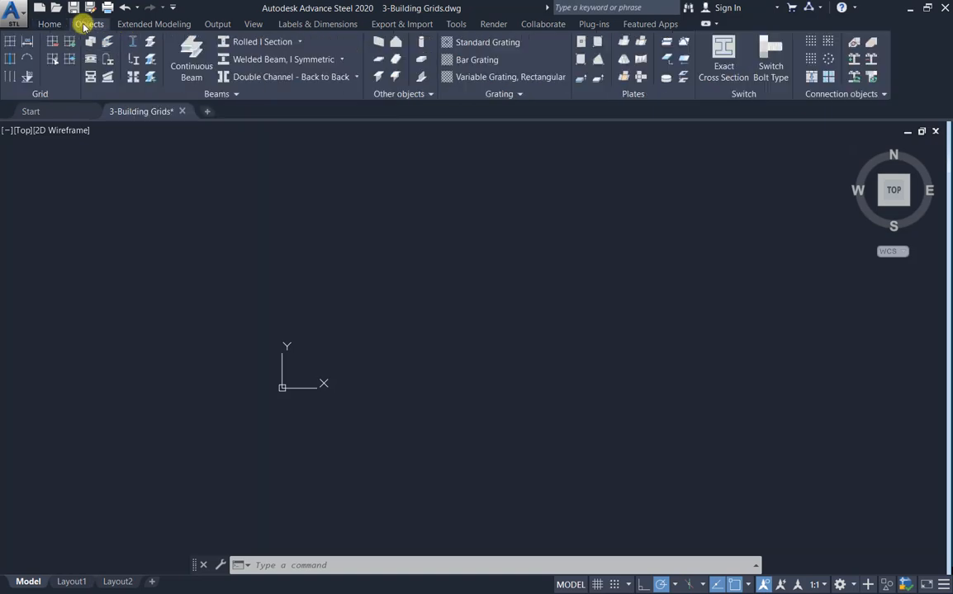
mouse_move(12, 41)
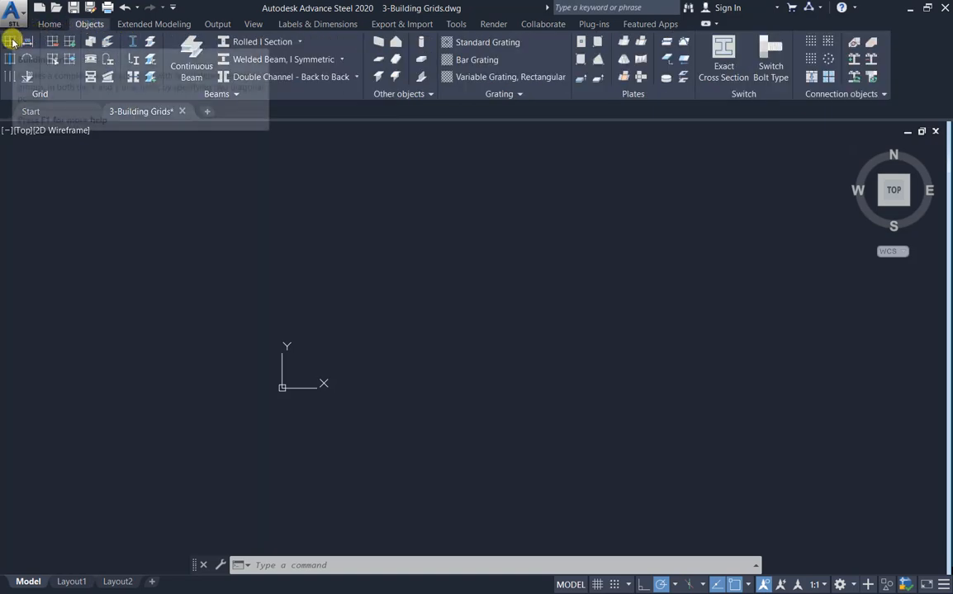
click(12, 41)
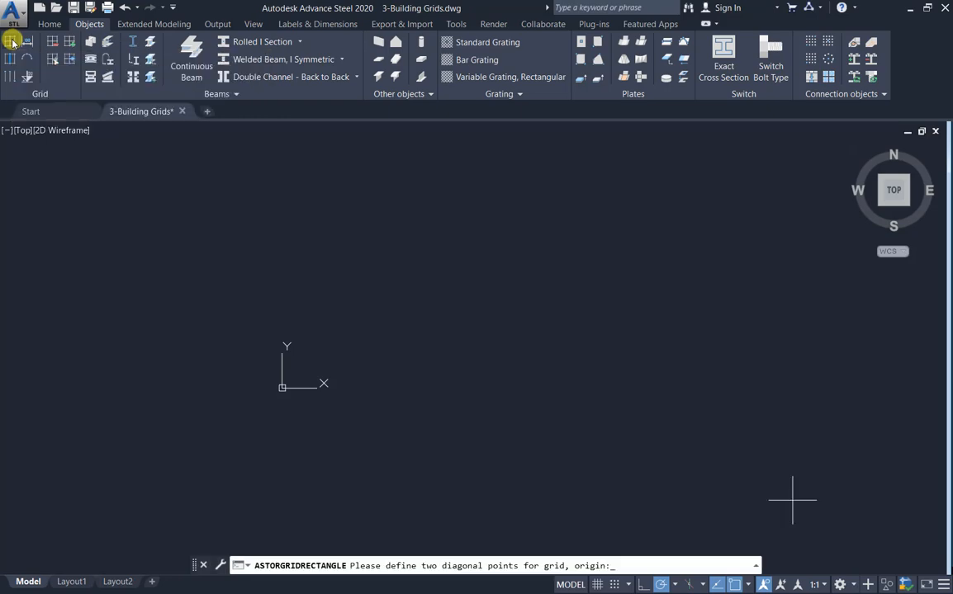
mouse_move(446, 321)
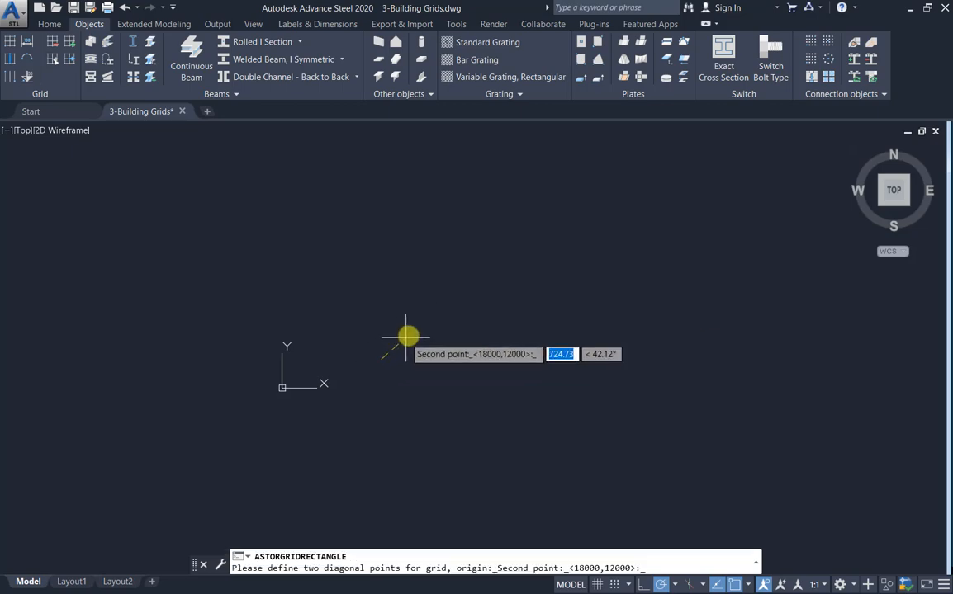
mouse_move(489, 277)
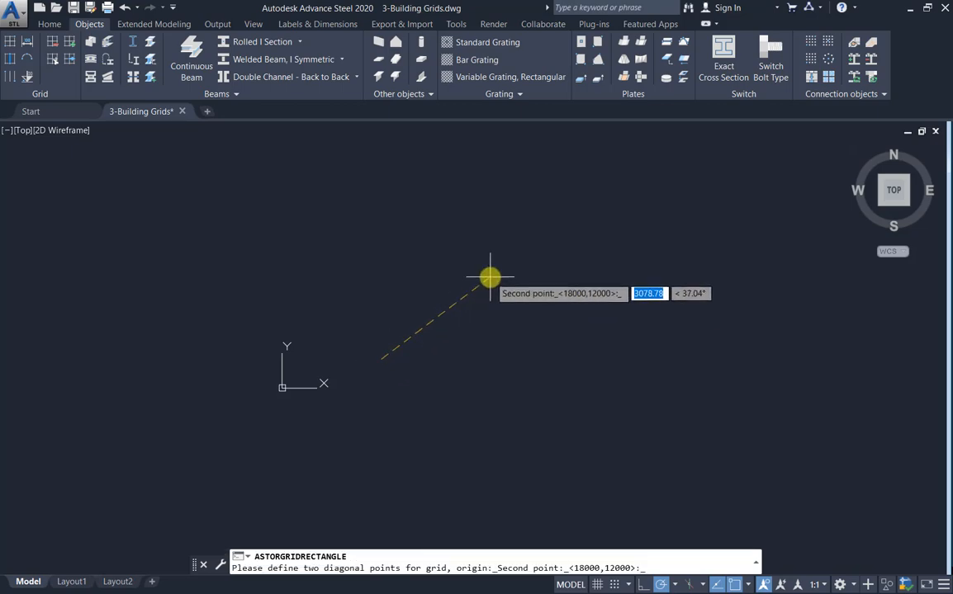
- Place the grid's opposite corner and enter 2500 as the axis group spacing
click(491, 277)
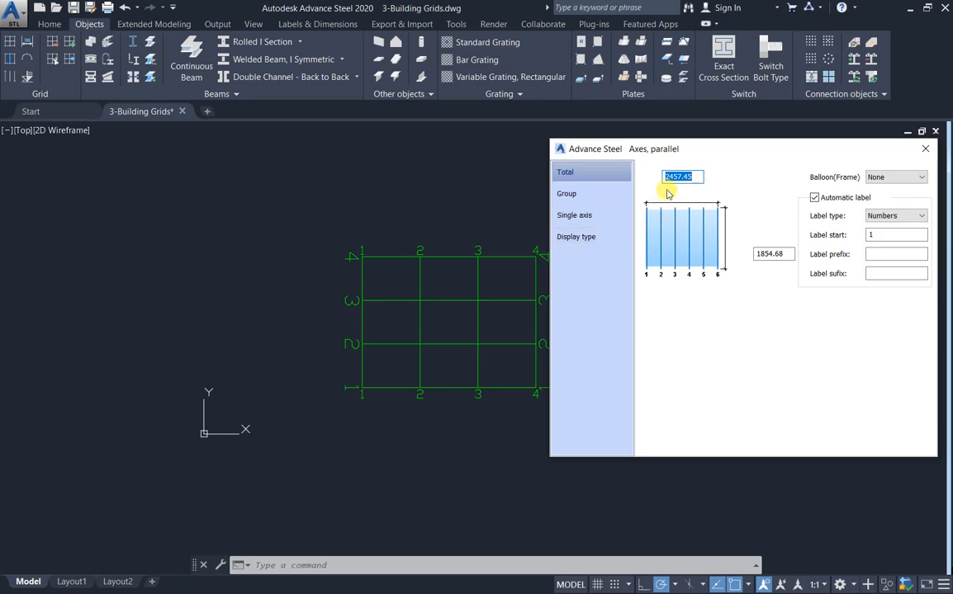
click(683, 177)
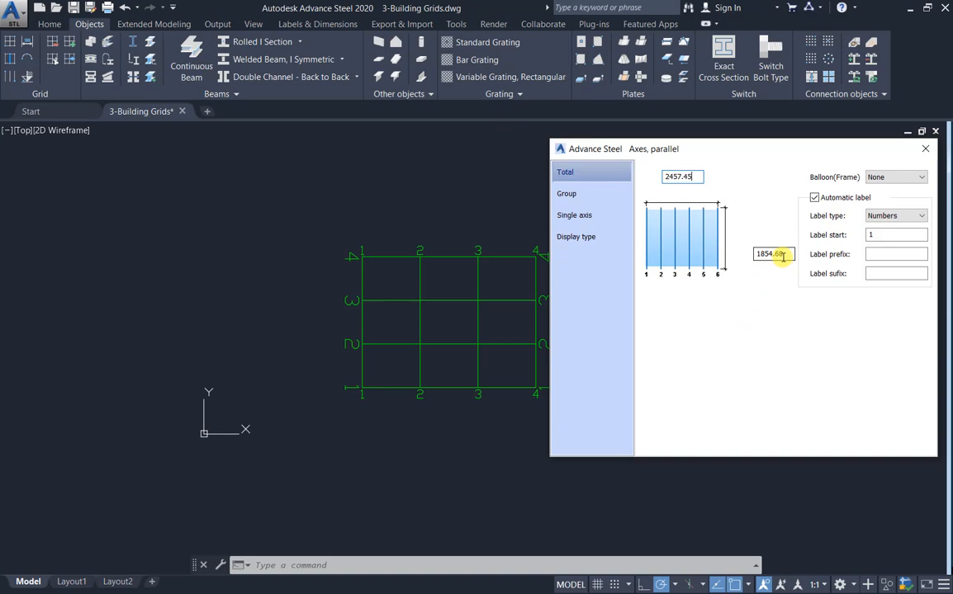
text(2)
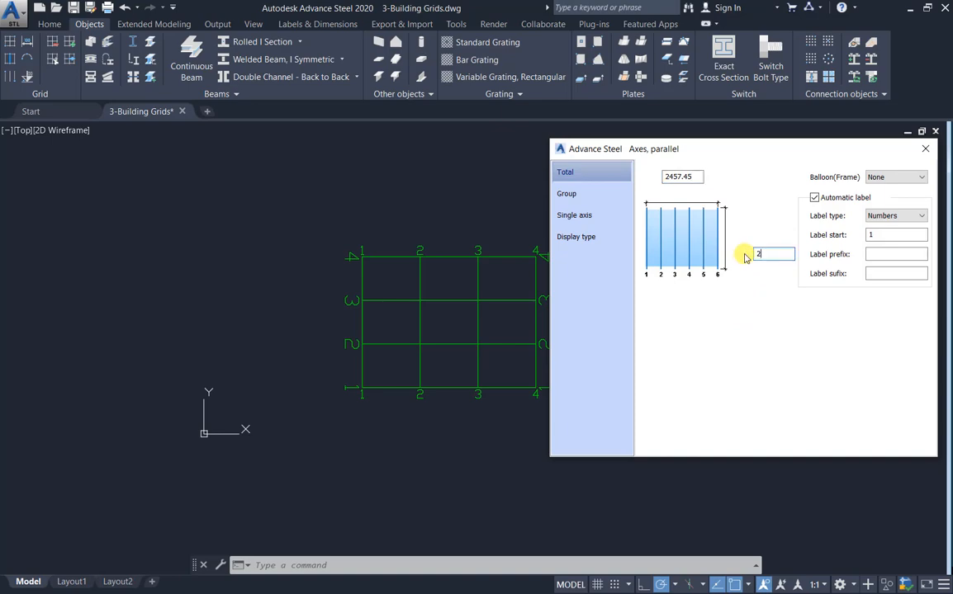
text(500.00)
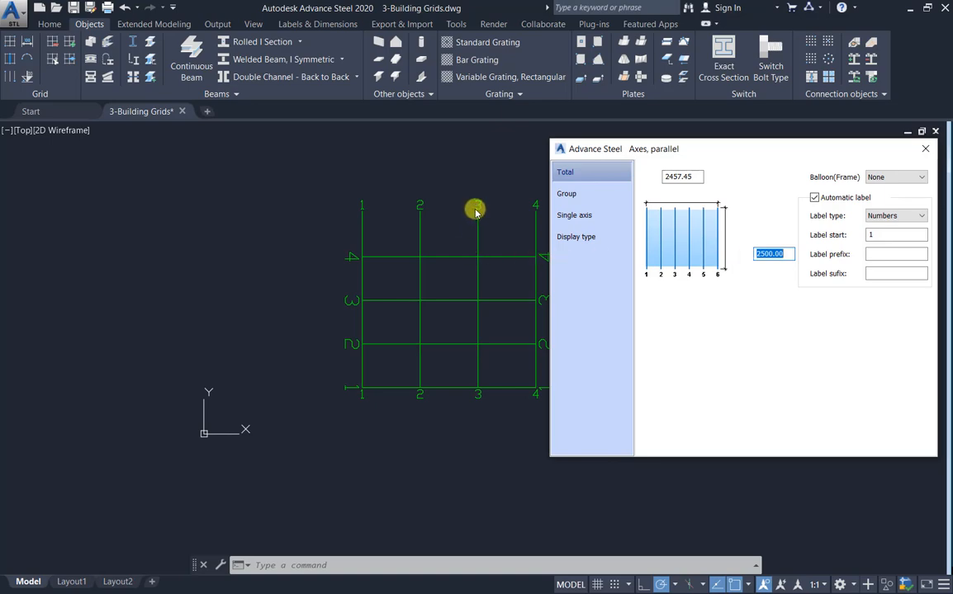
mouse_move(472, 416)
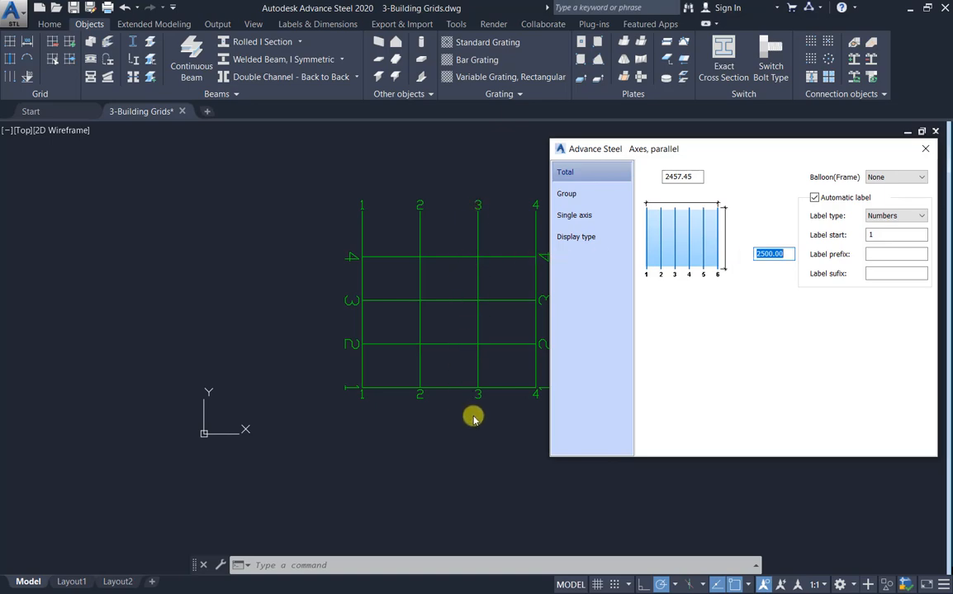
- Close the axes dialog, select the other set of grid axes and clear the selection
click(924, 148)
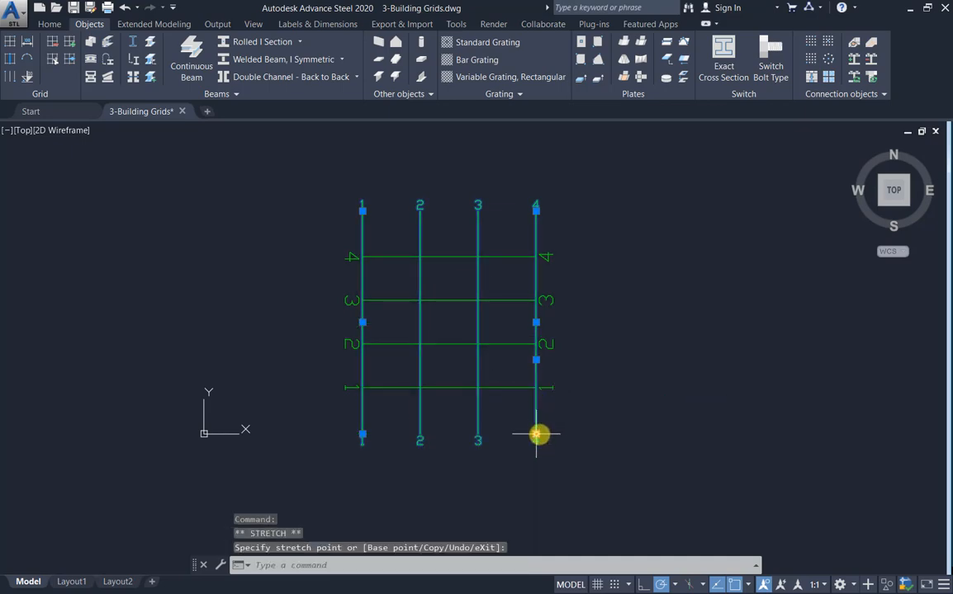
click(361, 257)
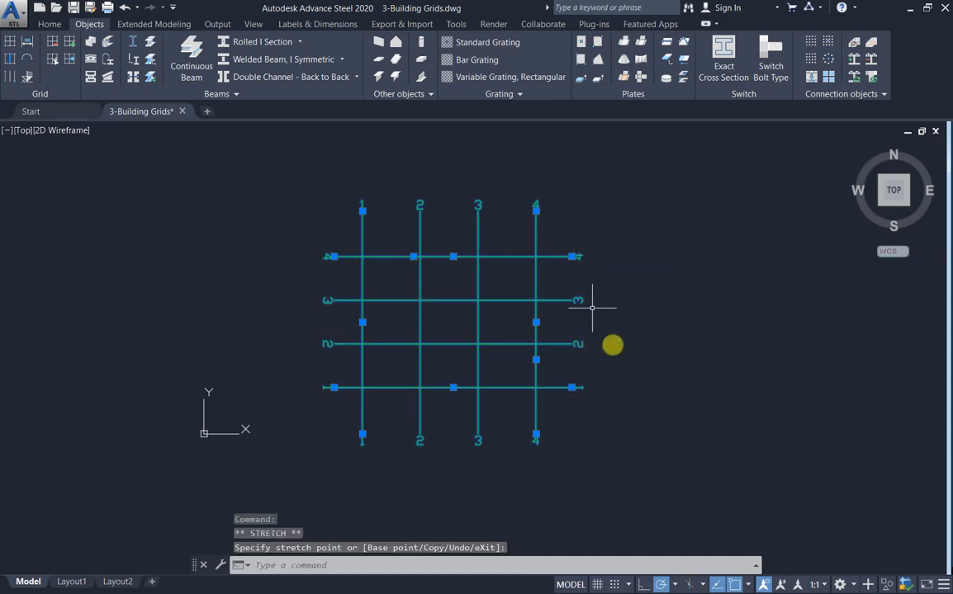
key(Escape)
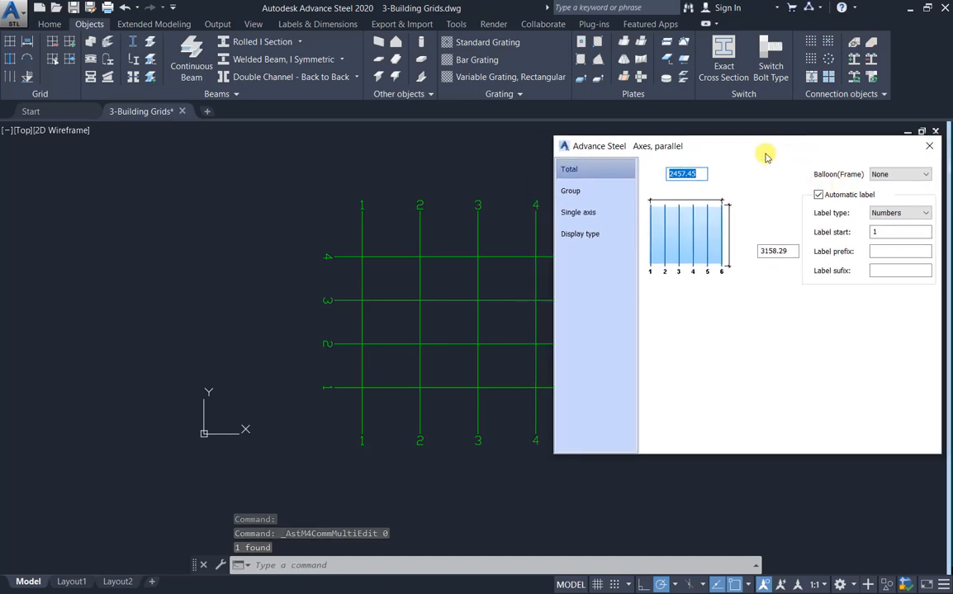
- Set Balloon(Frame) to Edging for the vertical axes, then for the horizontal axes
click(898, 174)
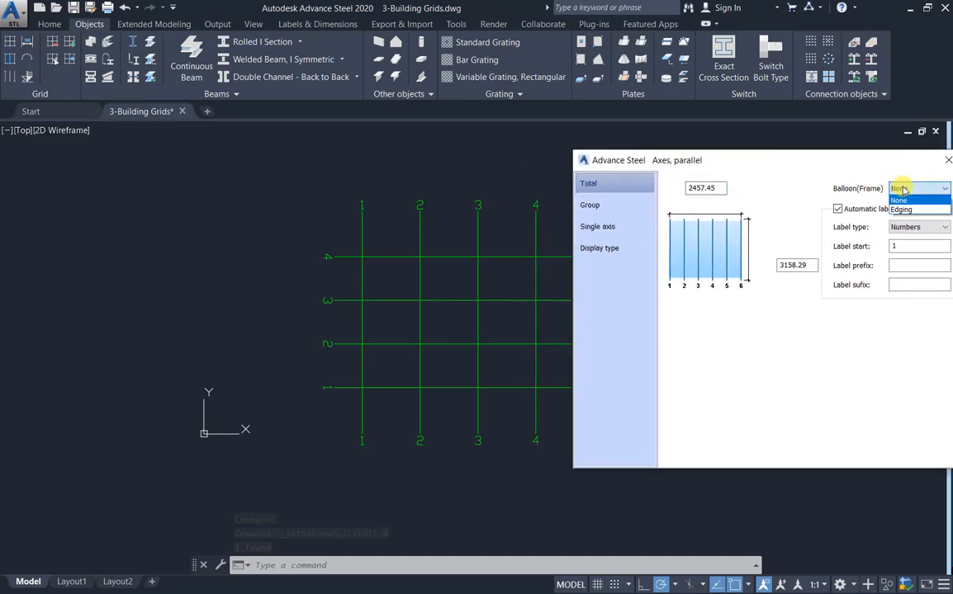
click(898, 200)
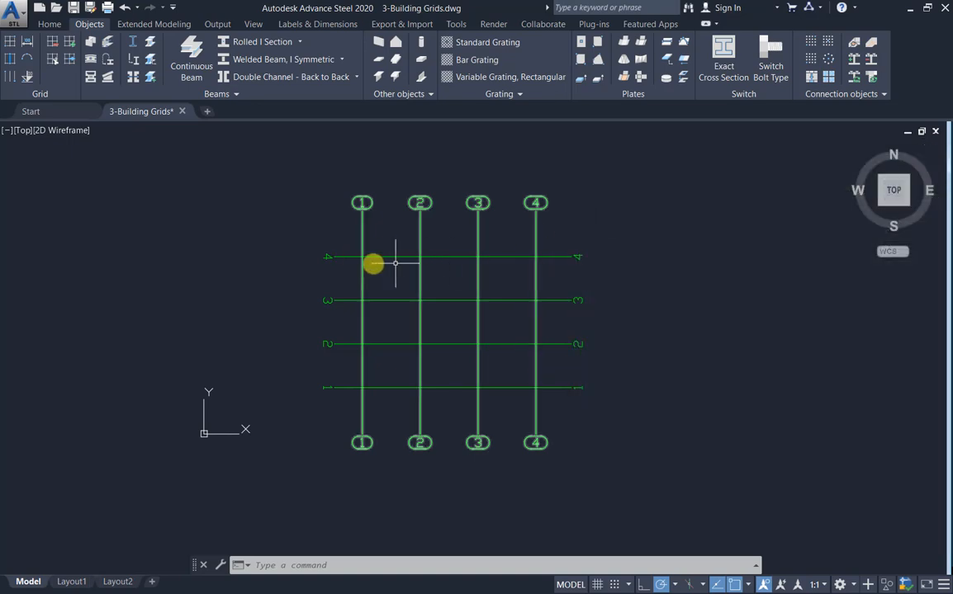
double_click(373, 257)
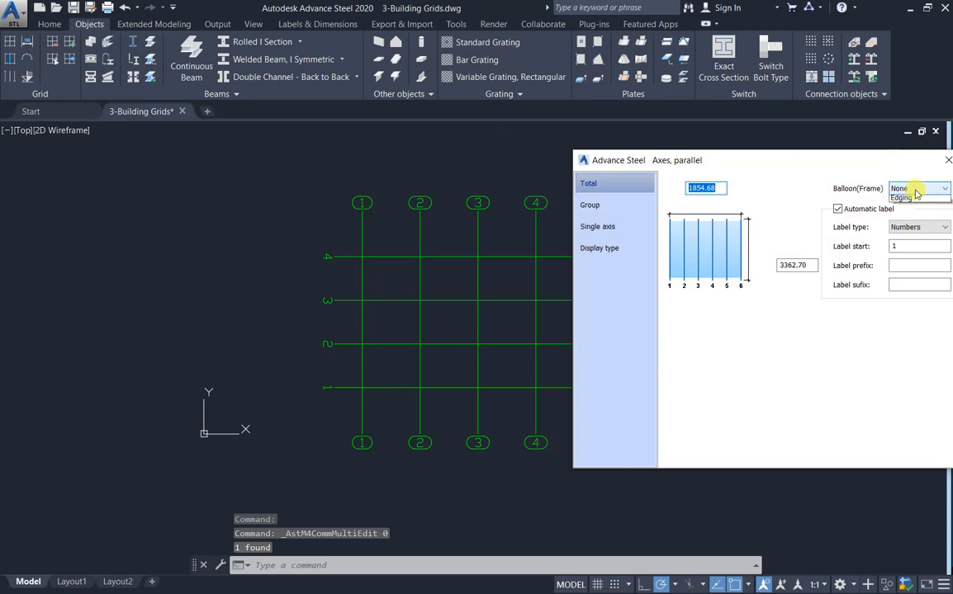
click(901, 198)
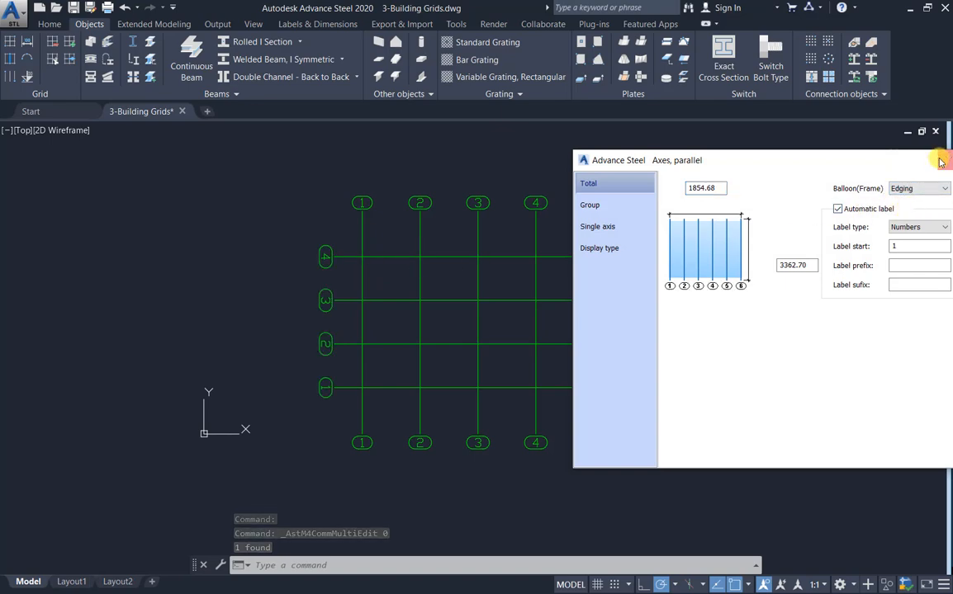
click(934, 131)
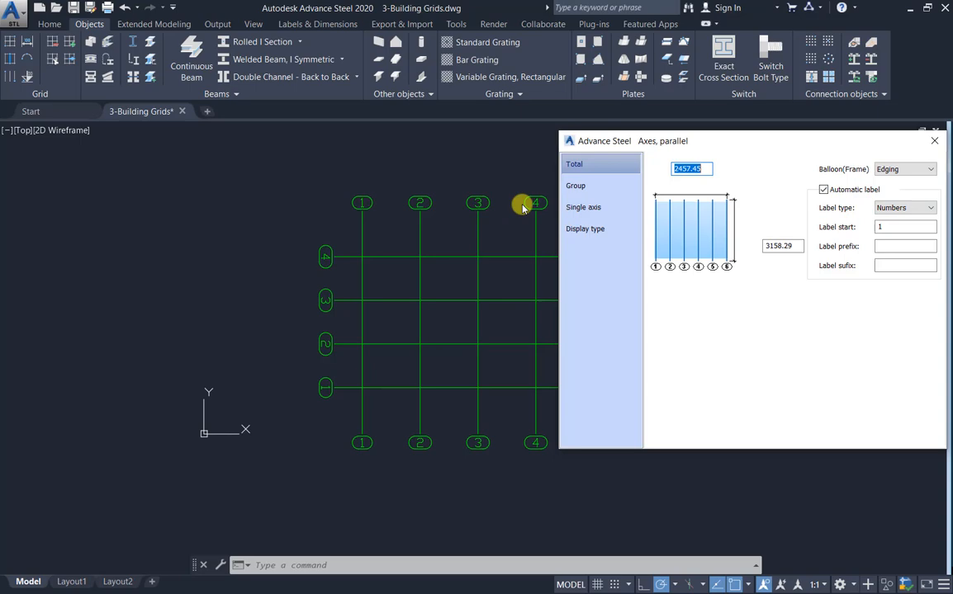
- Set Label type to Capital letters and the Label start to A after trying F
click(931, 208)
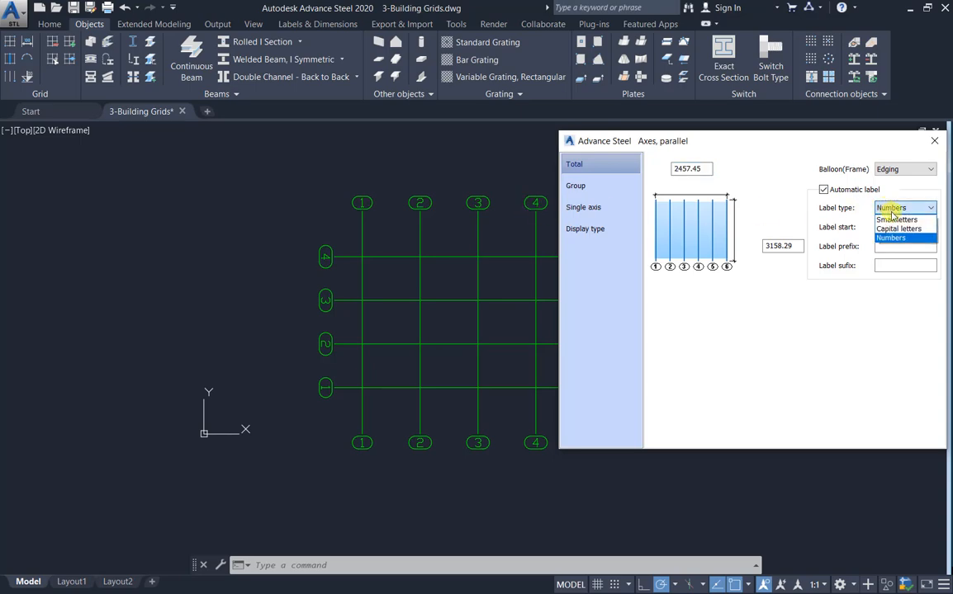
click(896, 218)
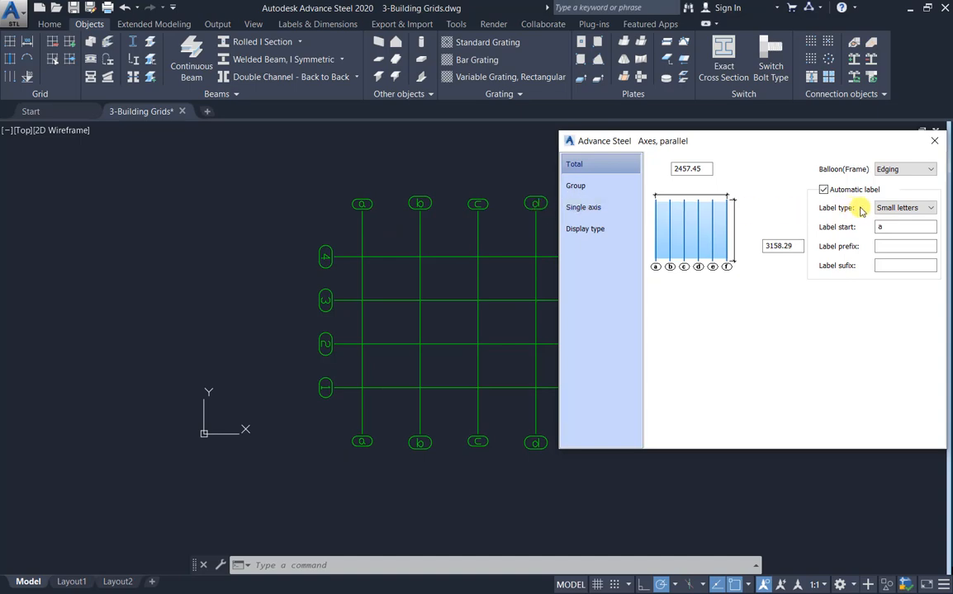
click(905, 208)
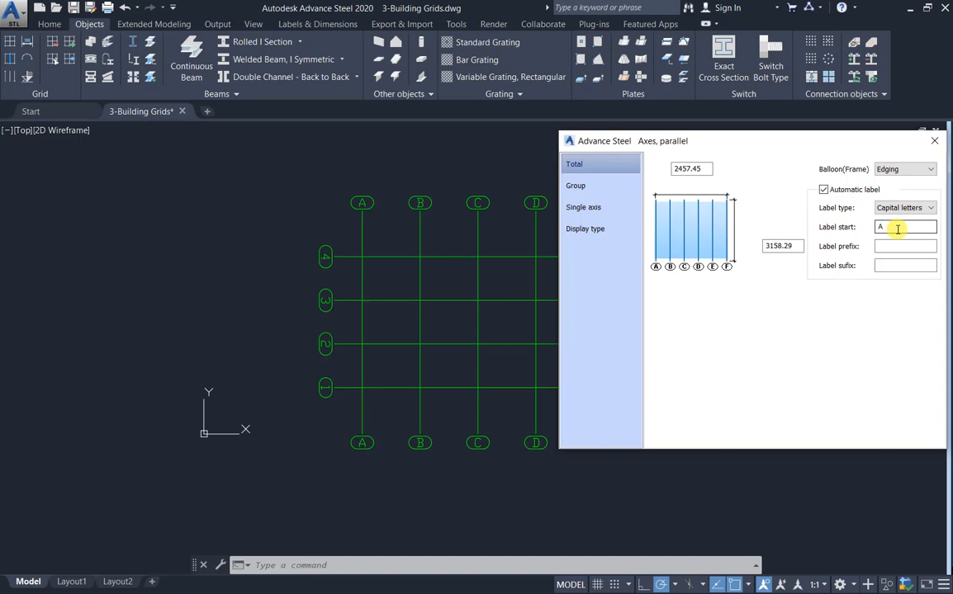
click(905, 226)
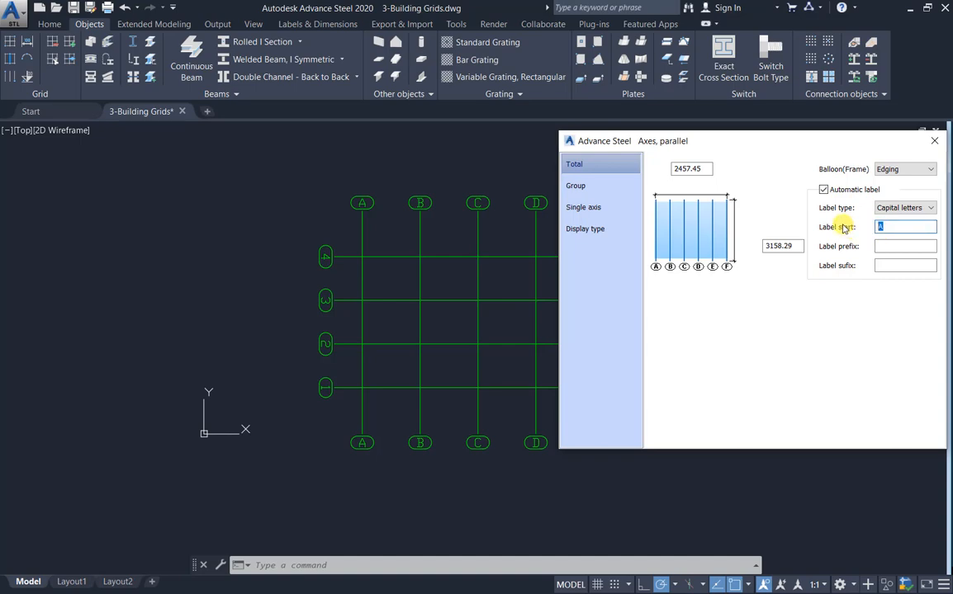
text(F)
text(X)
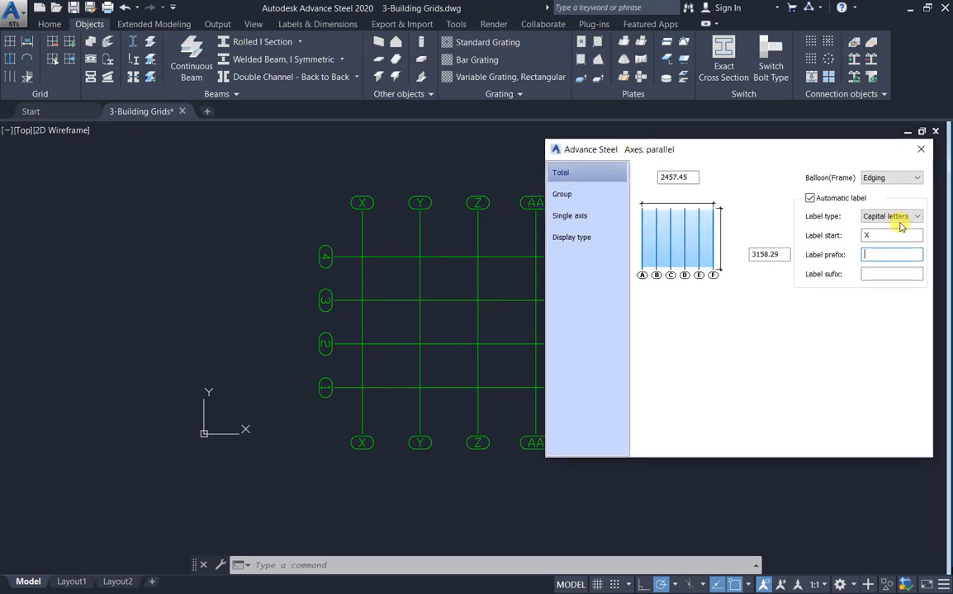
click(875, 234)
text(AA)
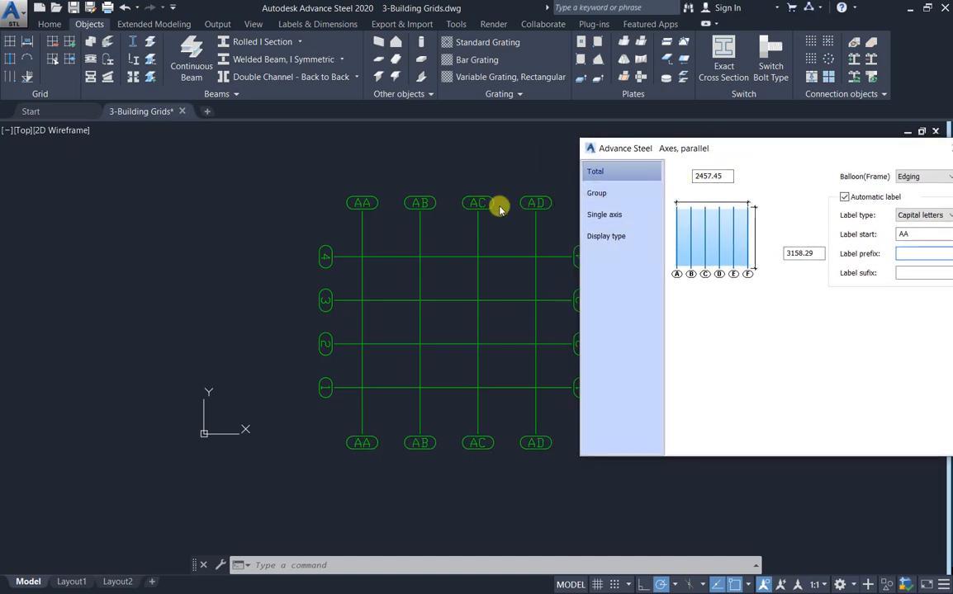
click(908, 235)
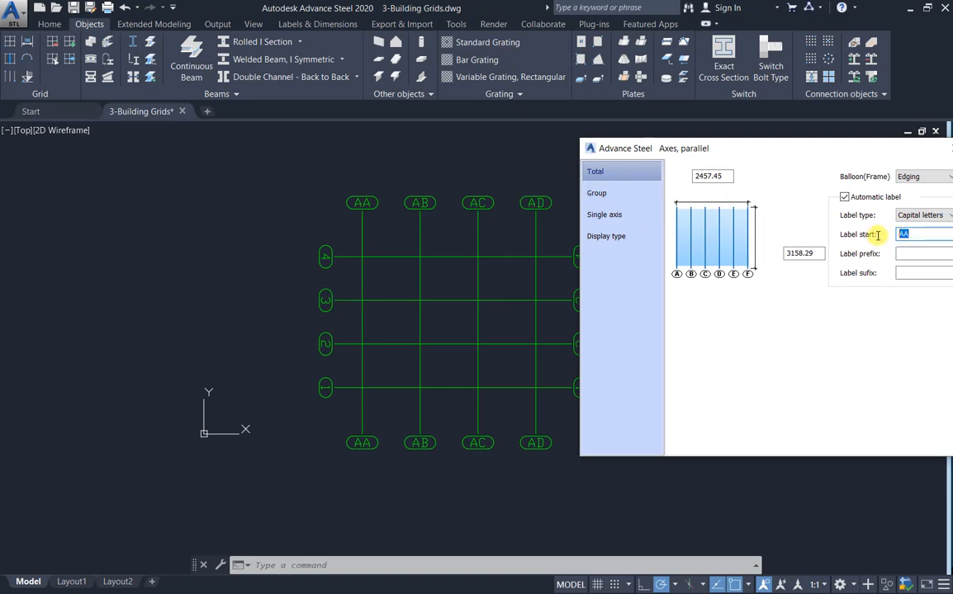
text(a)
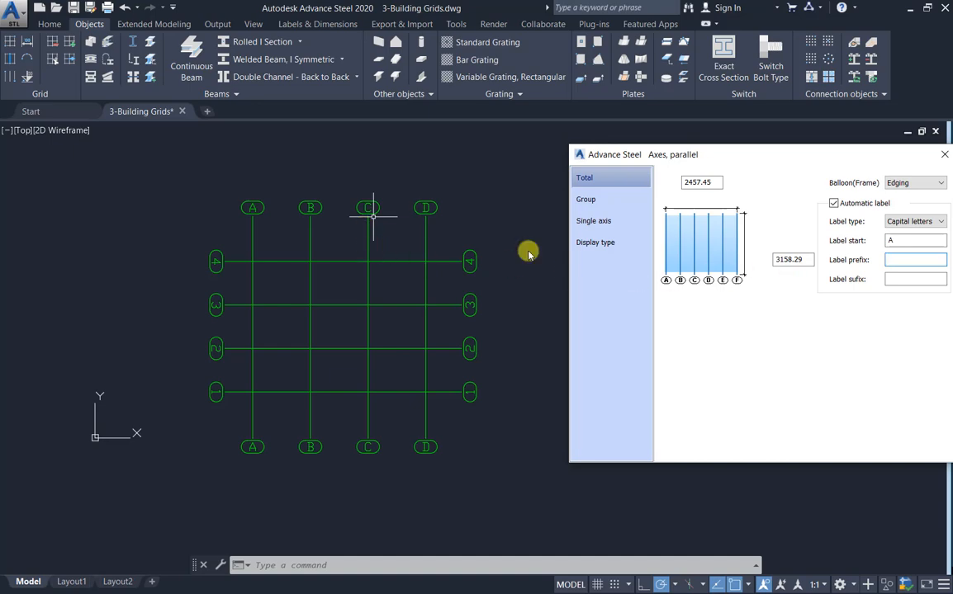
- Enter GRID as the Label prefix so the axes read GRID A to GRID D
click(914, 259)
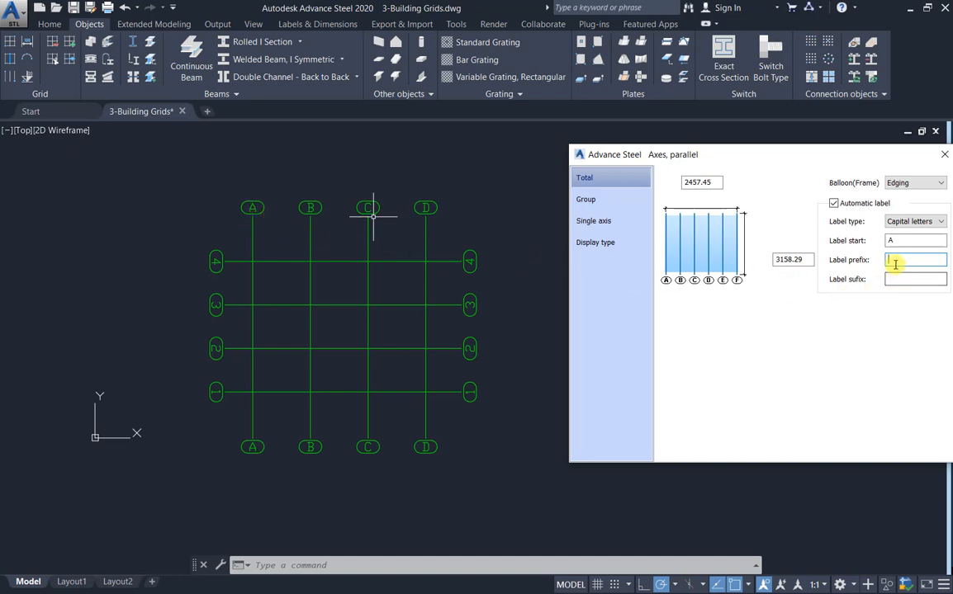
text(g)
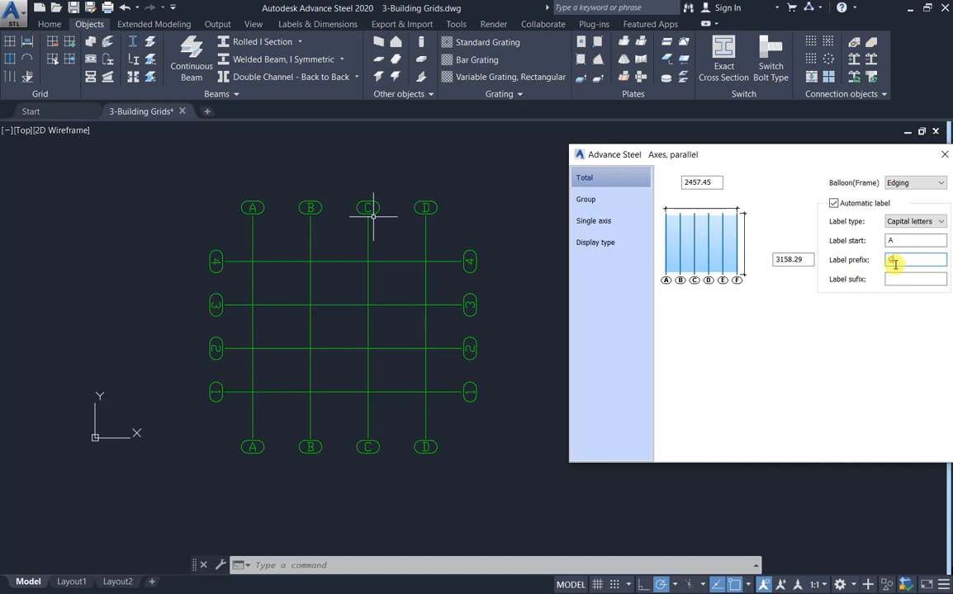
text(G-)
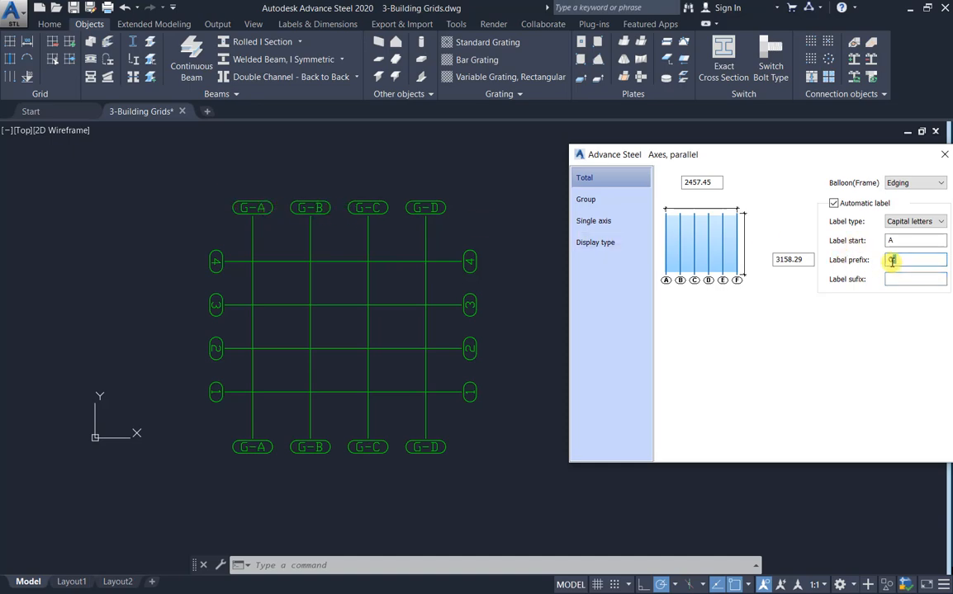
text(GRID)
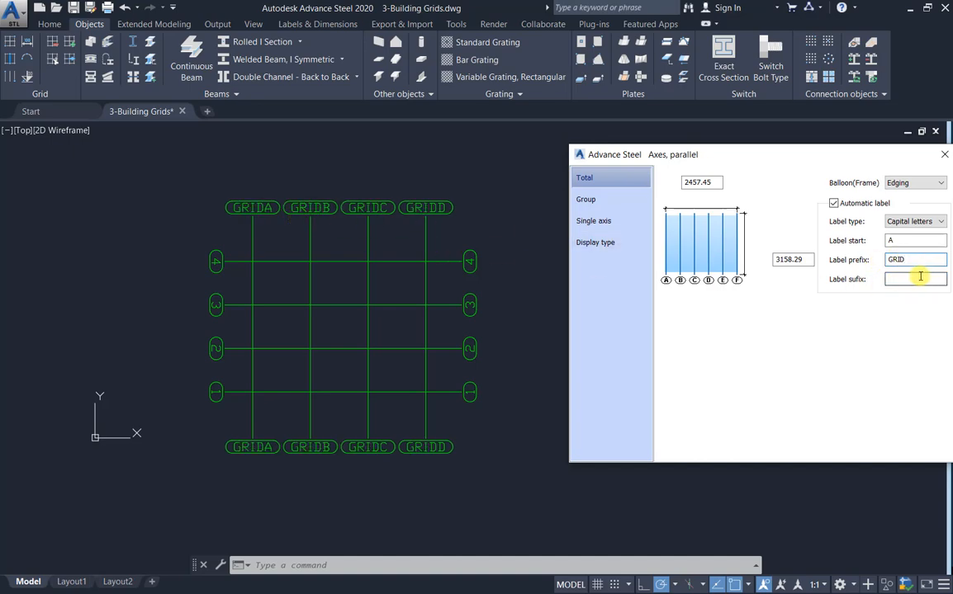
click(915, 277)
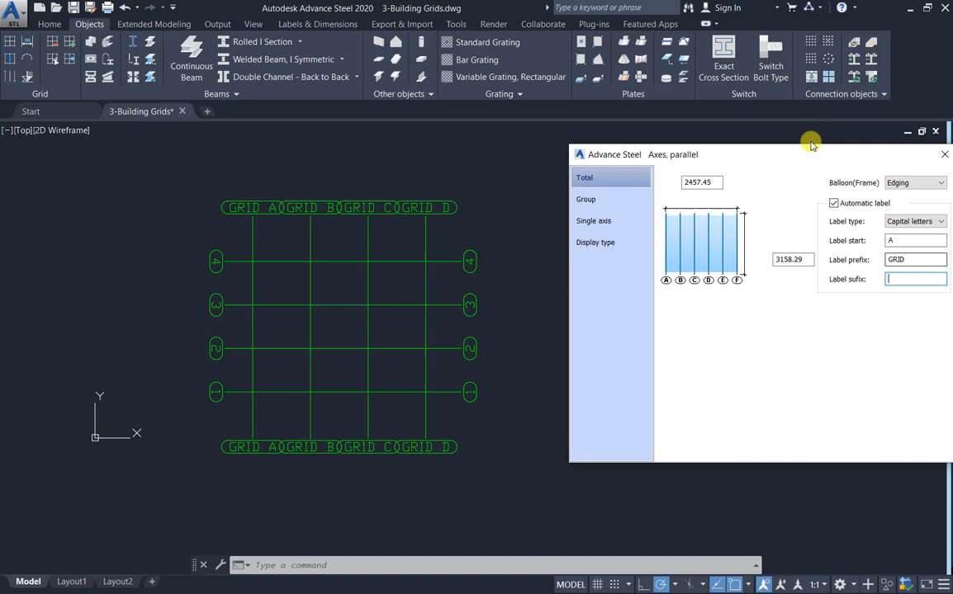
drag(808, 142, 693, 142)
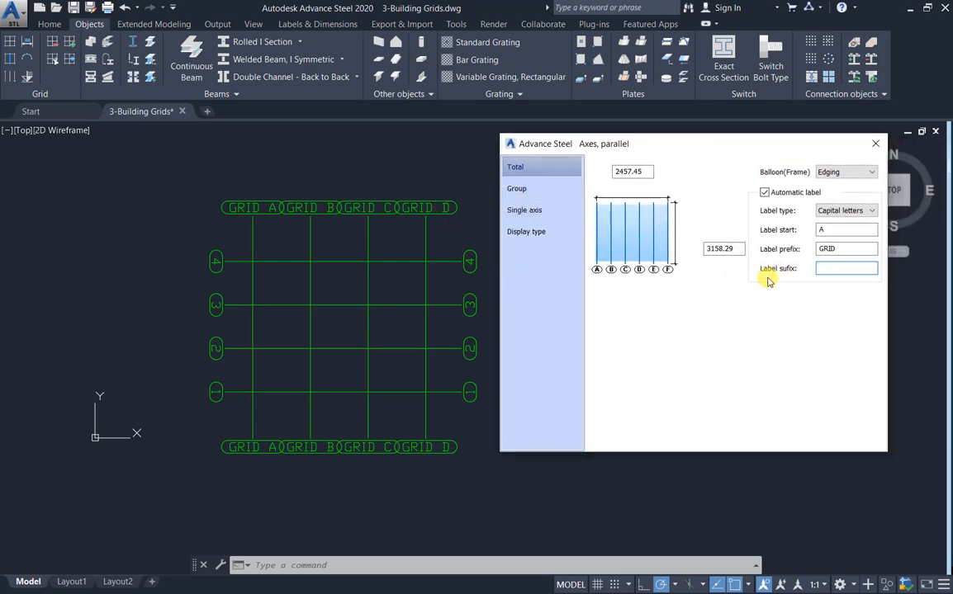
- Enter 1 as the Label suffix for GRID A1 to GRID D1, then reopen the grid's settings
click(845, 268)
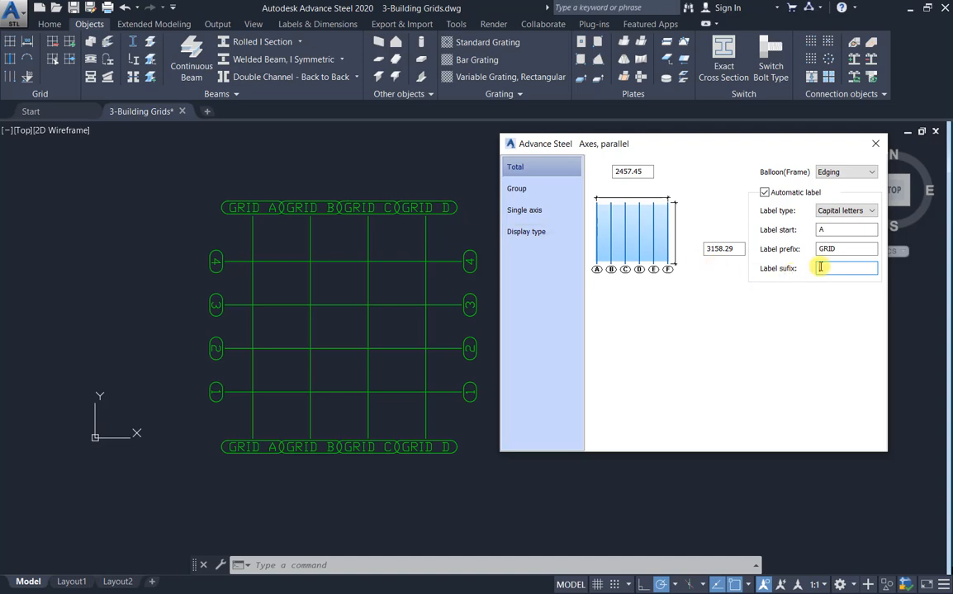
text(1)
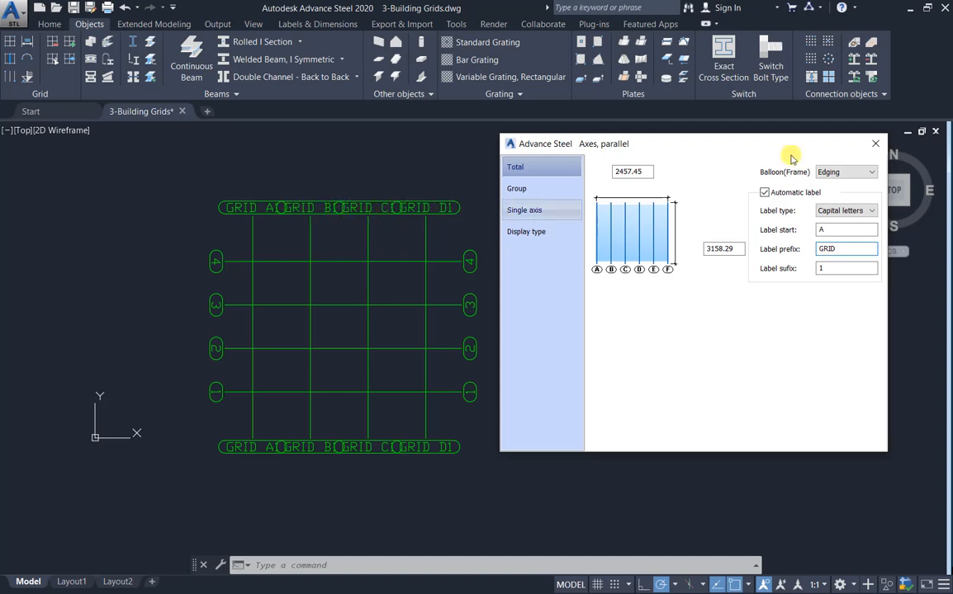
click(875, 142)
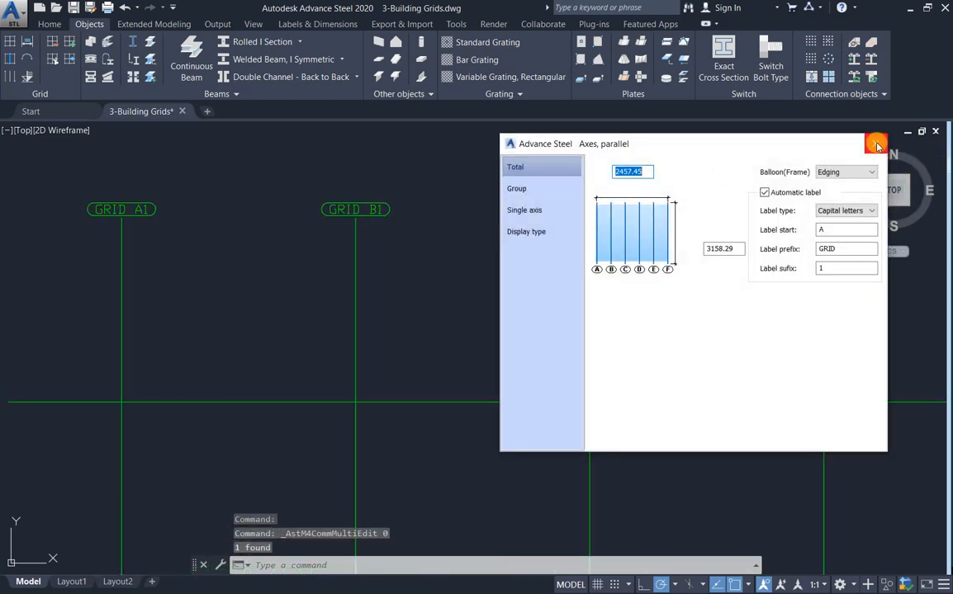
click(875, 142)
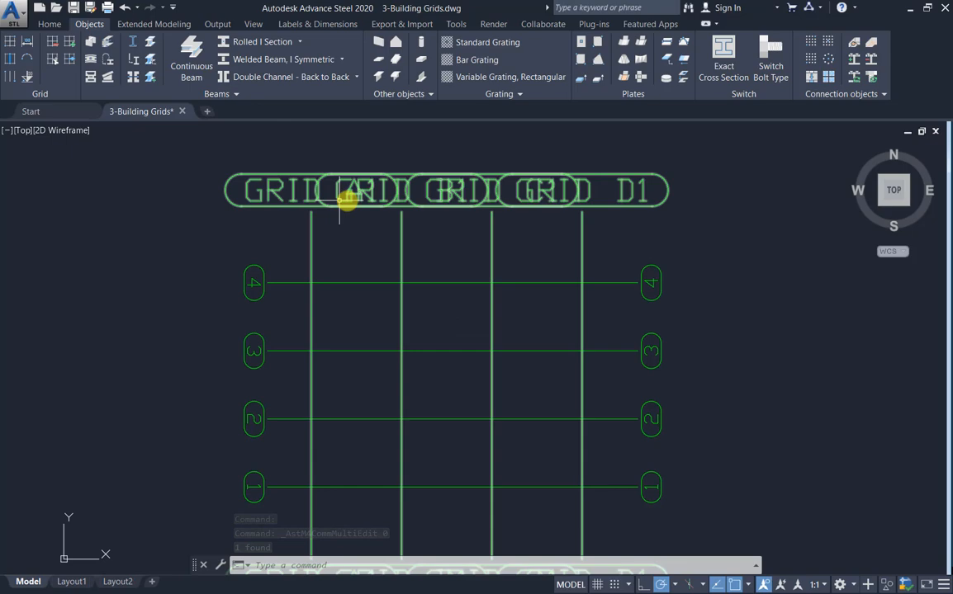
double_click(345, 195)
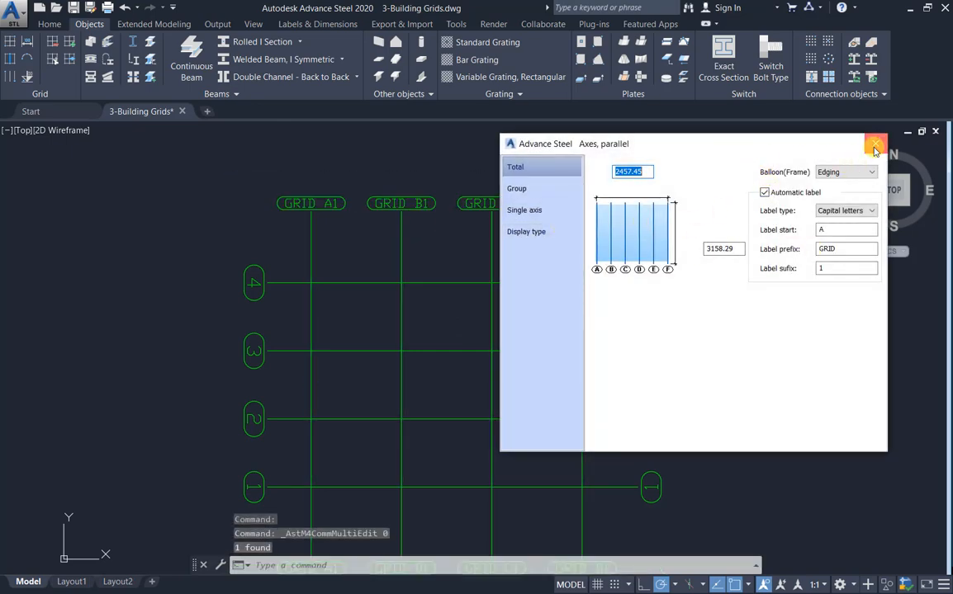
- Clear the Label prefix and suffix so the axes read plainly A to D
click(875, 144)
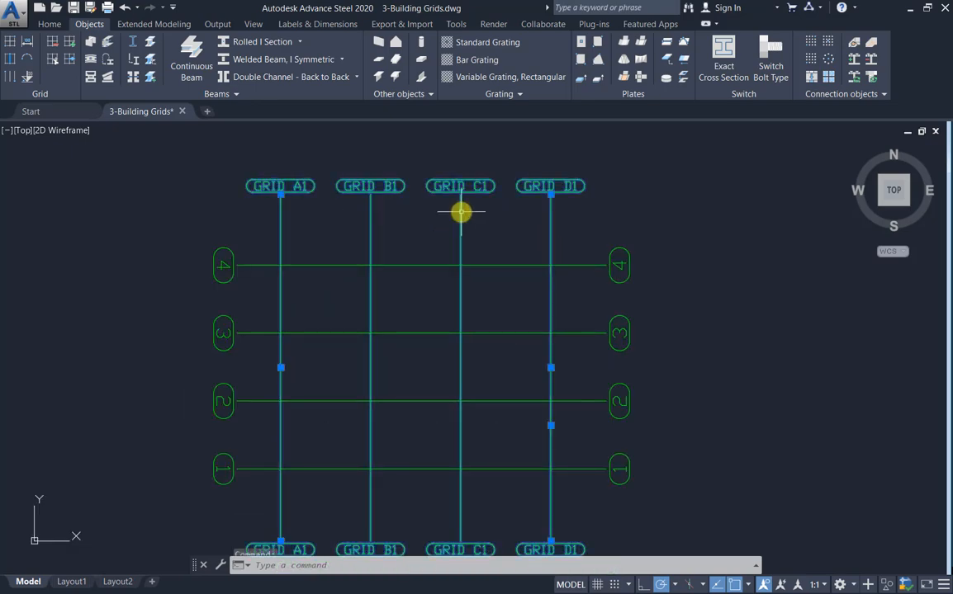
double_click(461, 213)
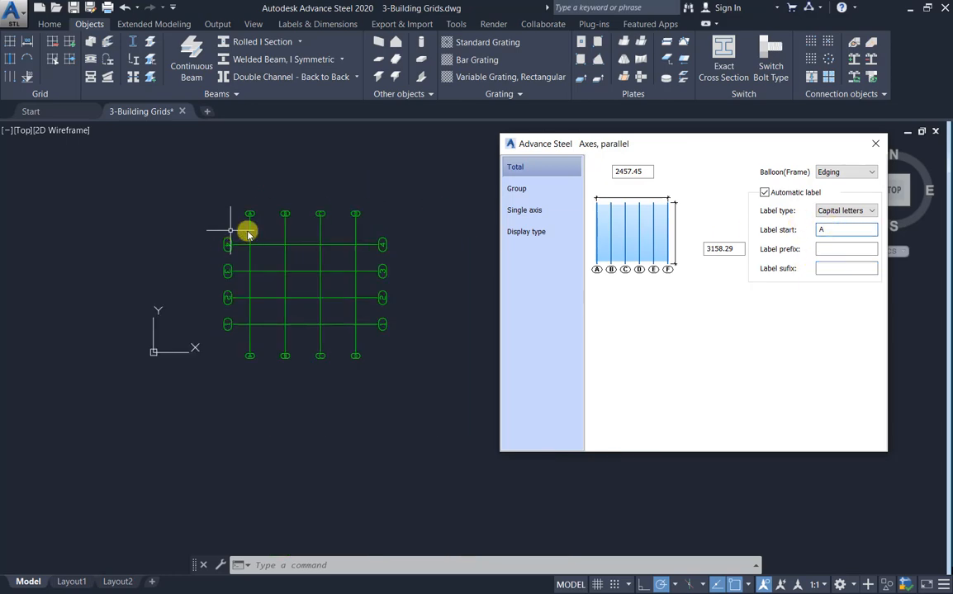
click(515, 189)
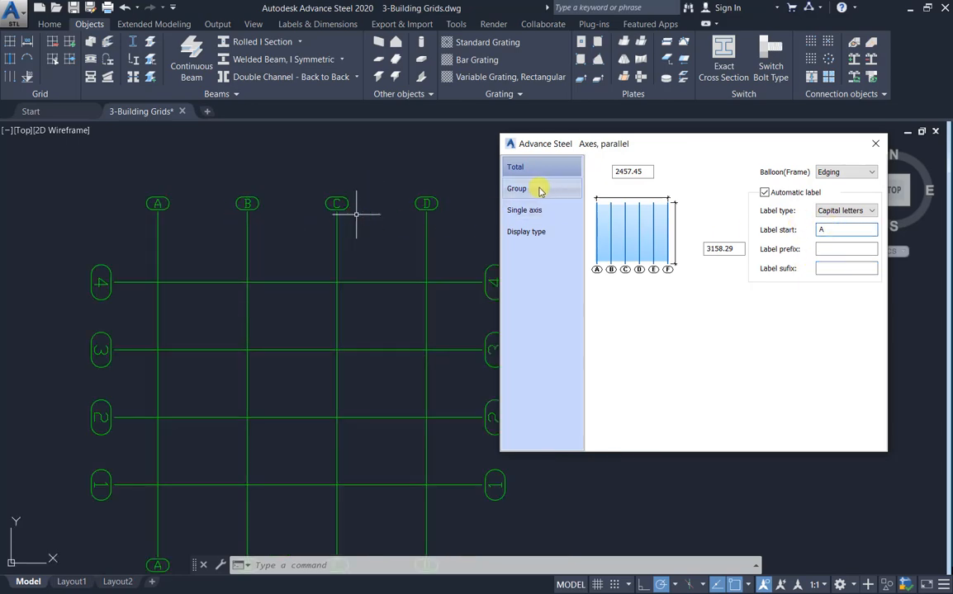
- Set the Group page Distance (D) to 819.15 and move to the Single axis page for axis A
click(515, 188)
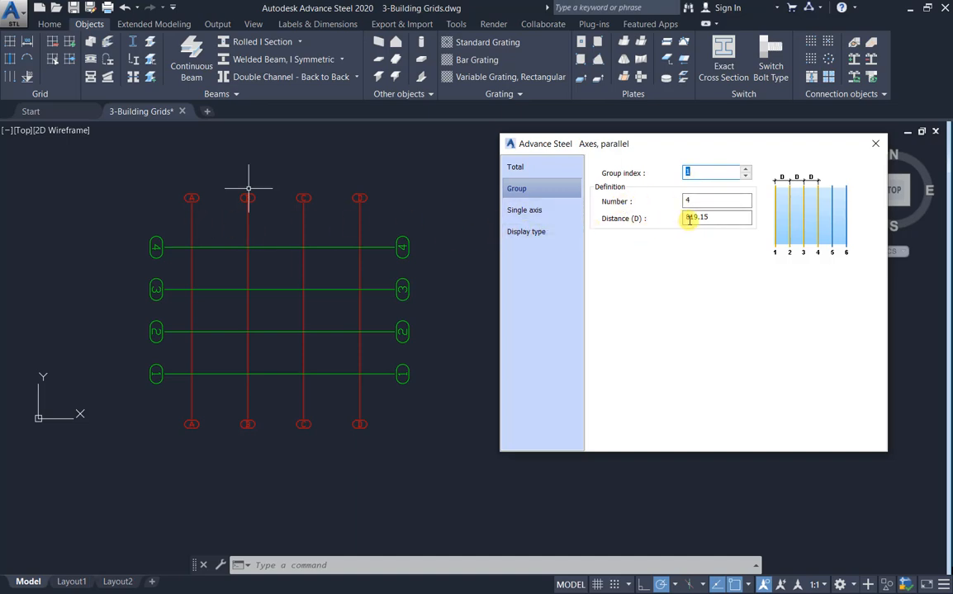
text(819.15)
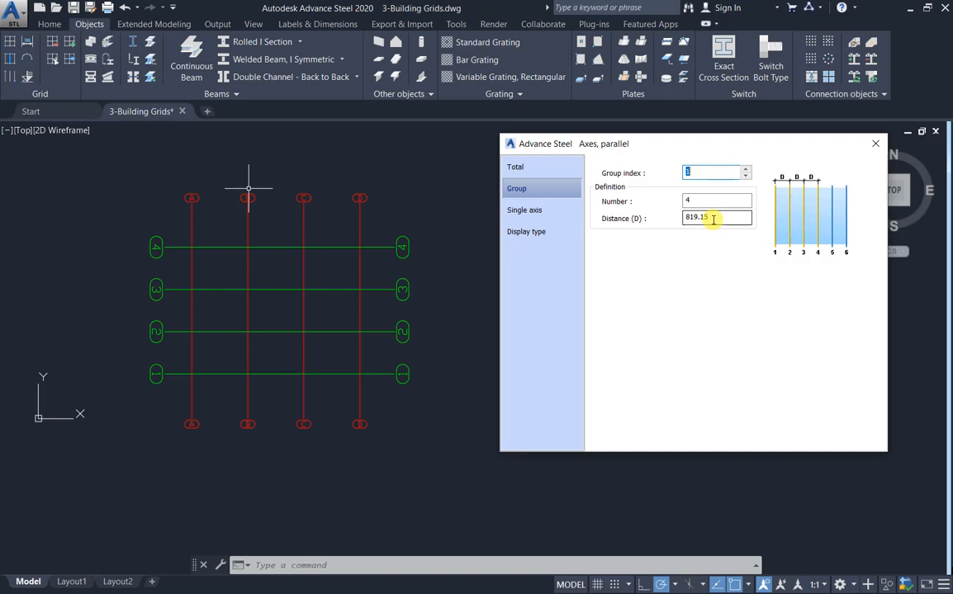
click(708, 202)
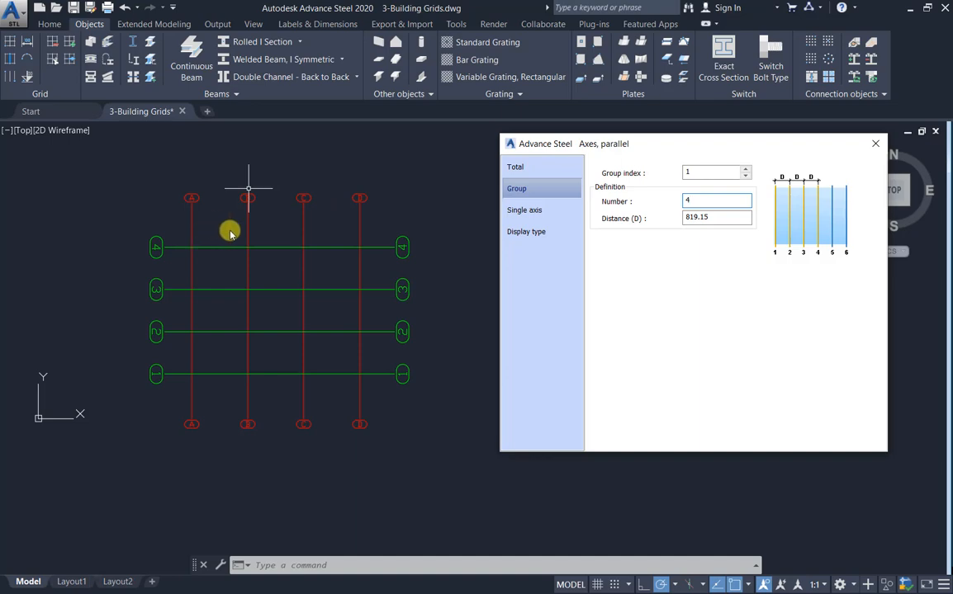
mouse_move(303, 229)
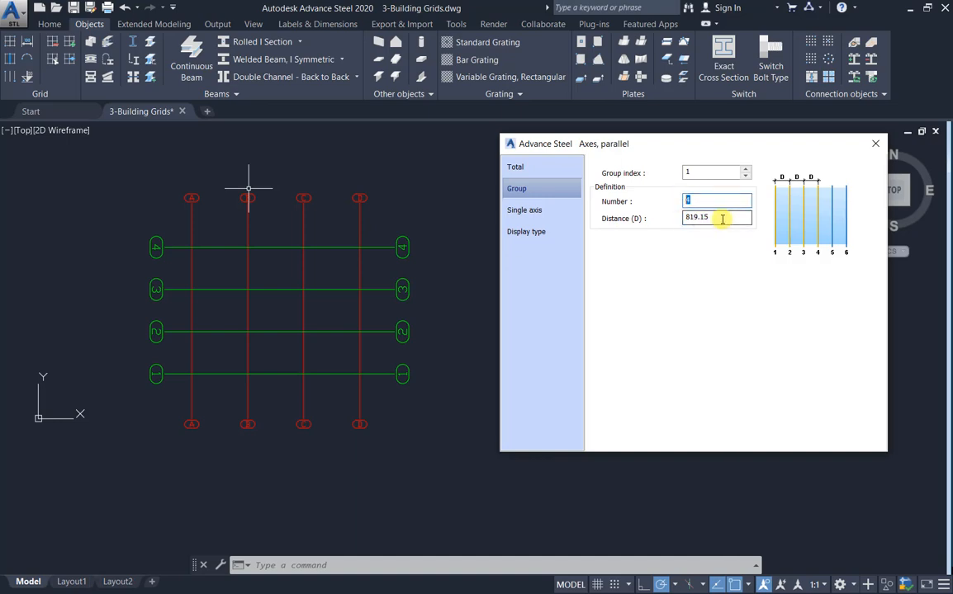
click(525, 210)
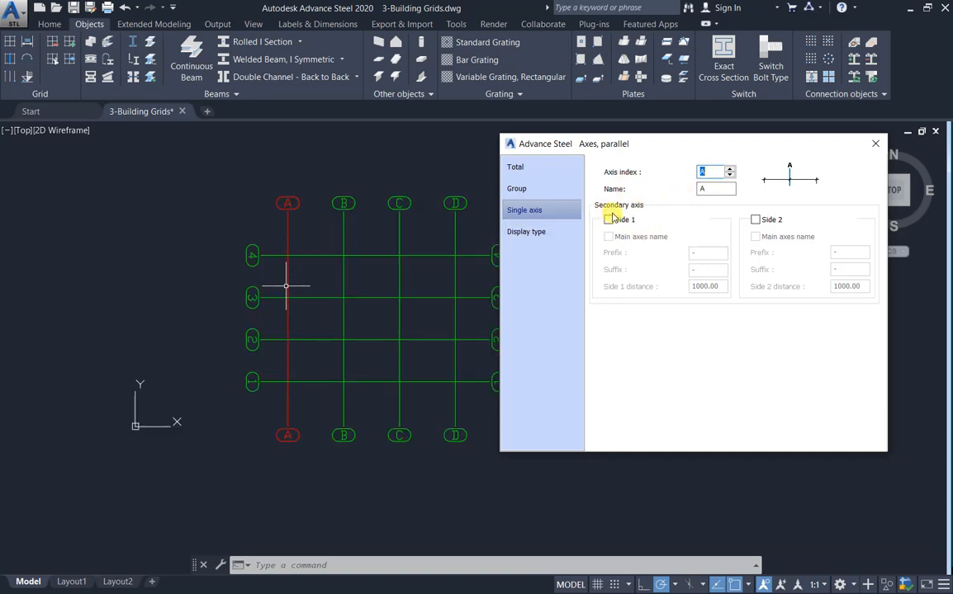
- Enable a Side 1 secondary axis on A with suffix 1 at distance 500, then enable Side 2
click(610, 219)
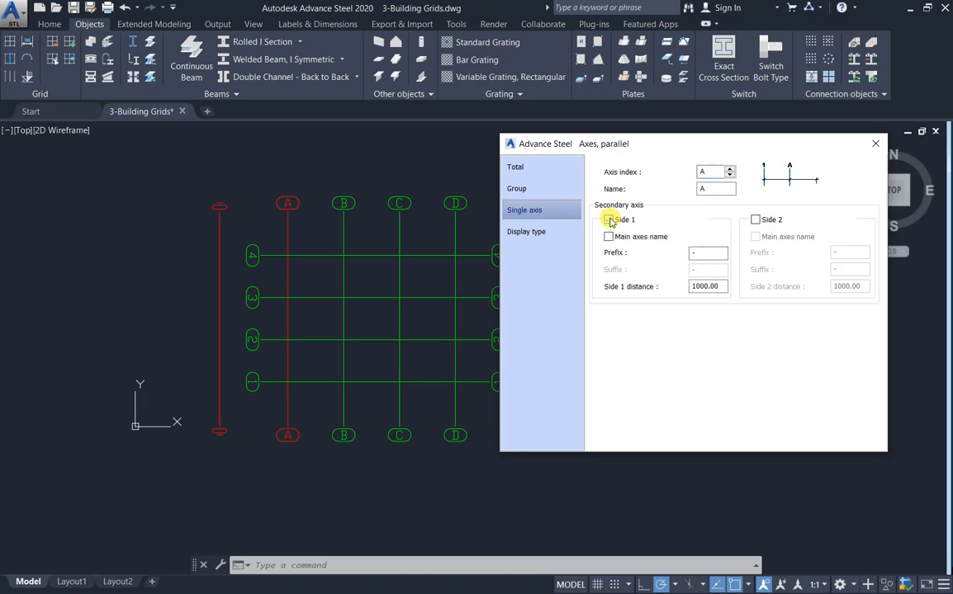
click(610, 220)
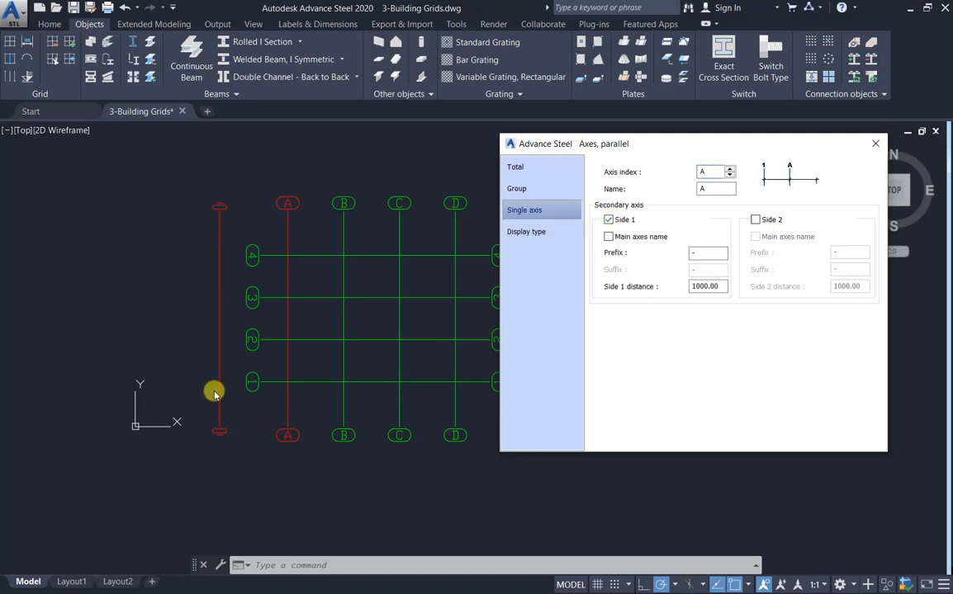
mouse_move(226, 214)
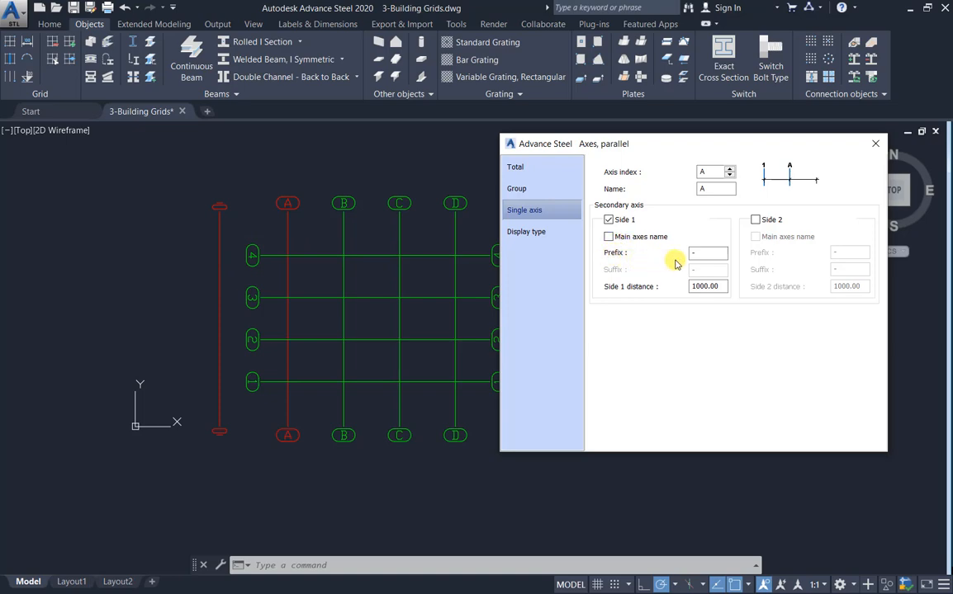
mouse_move(640, 281)
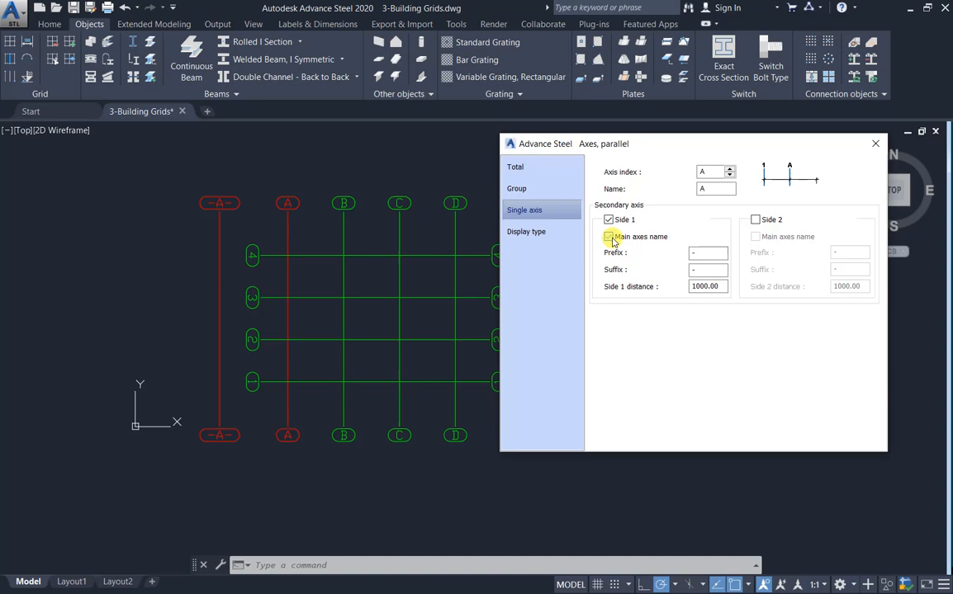
click(609, 237)
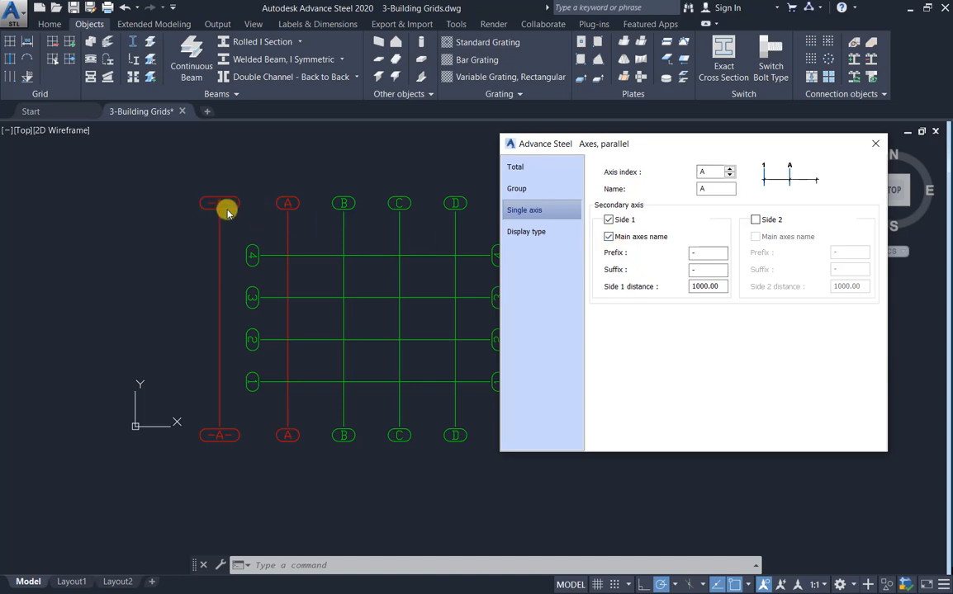
click(707, 269)
text(1)
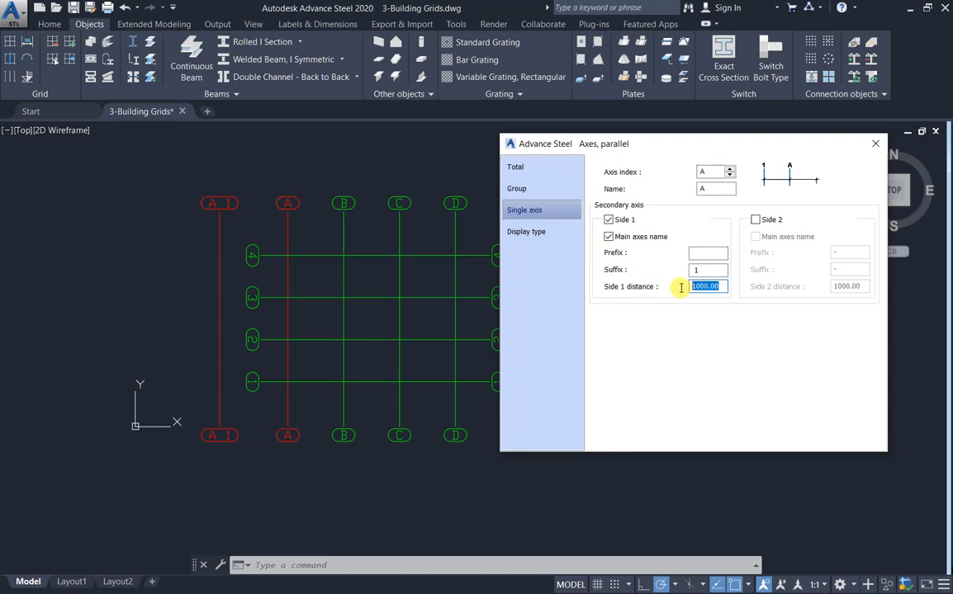
text(500)
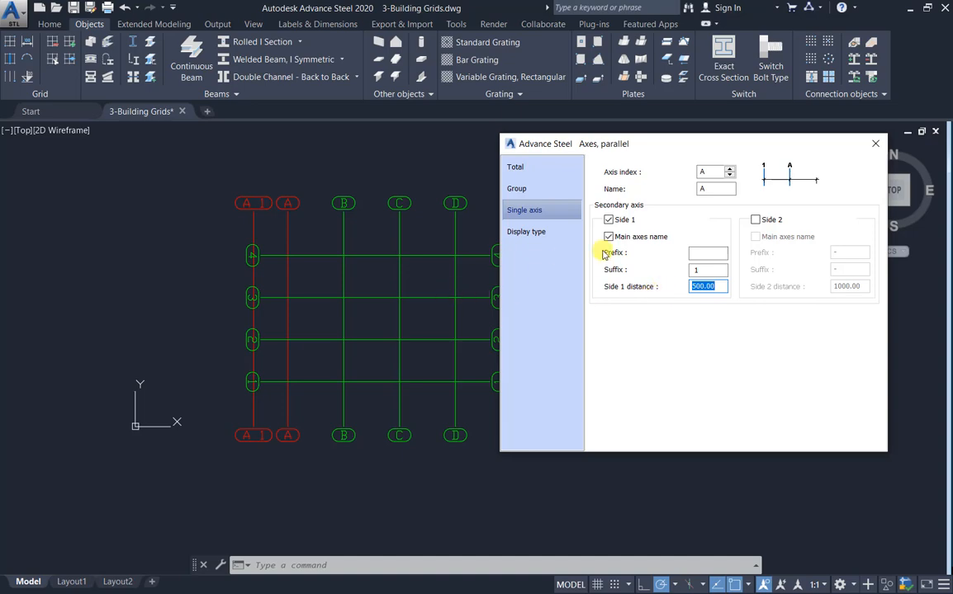
click(756, 218)
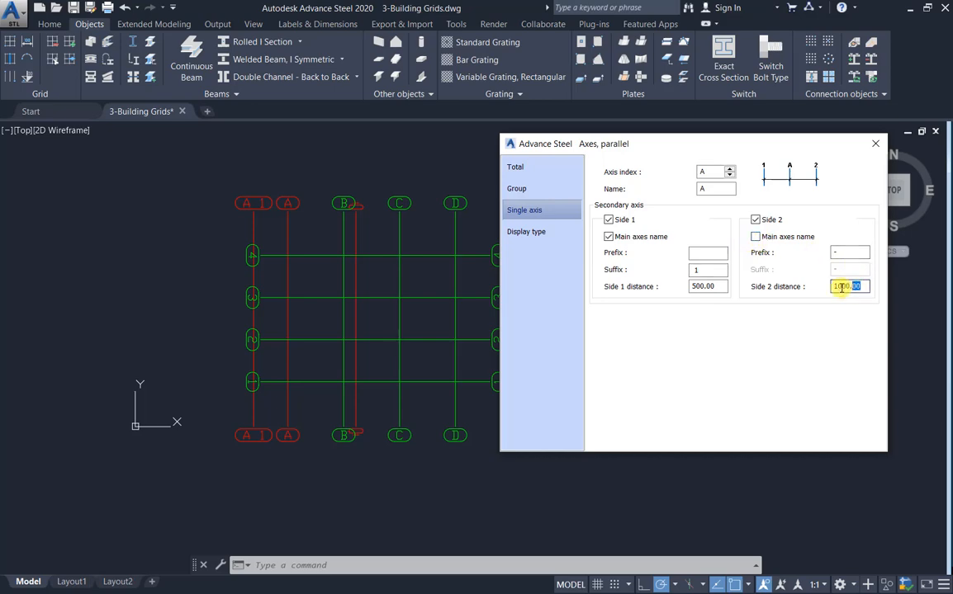
- Try a Side 2 secondary axis at 500 with the main axis name, then remove Side 2 and Side 1 secondaries
text(500.00)
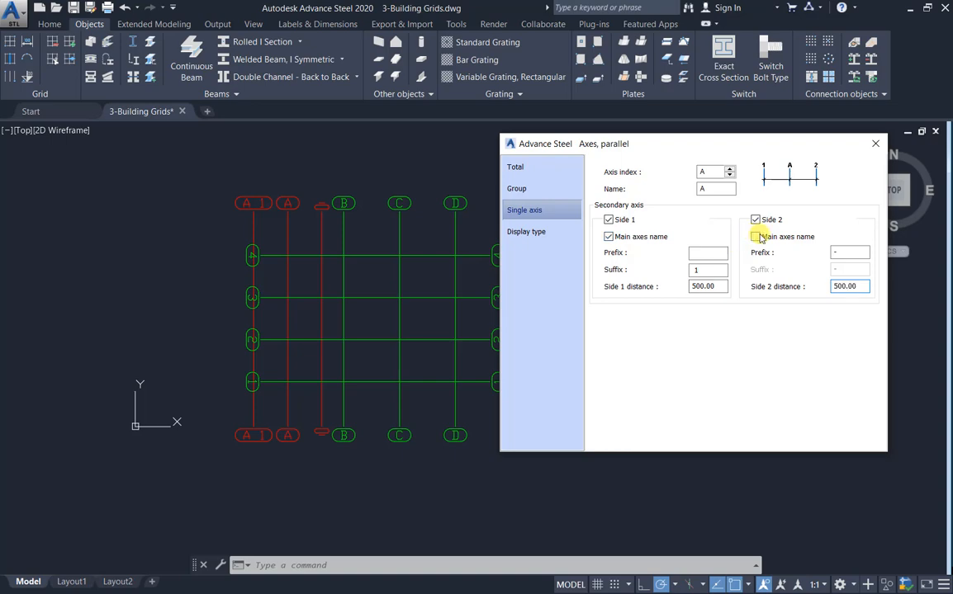
click(754, 238)
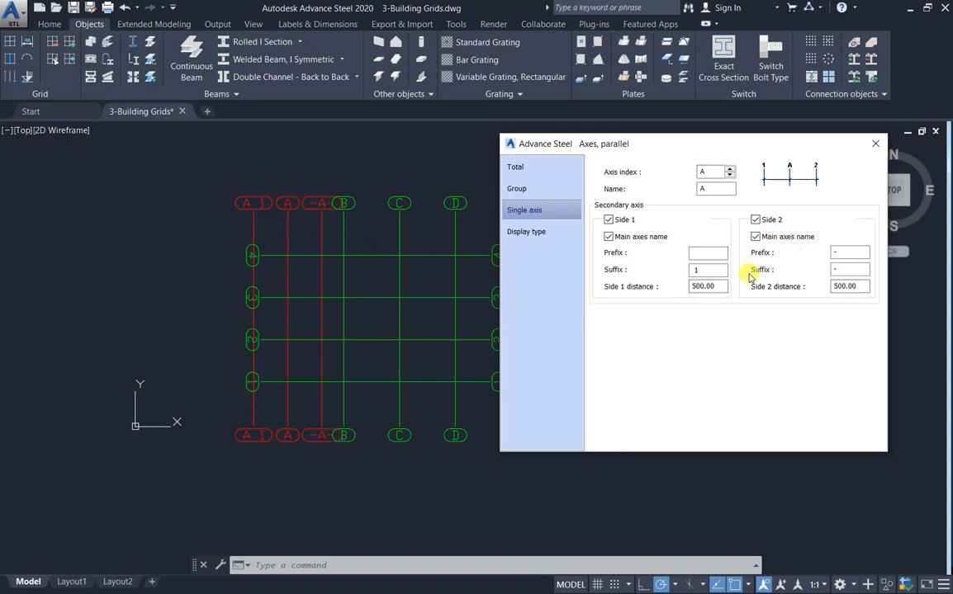
click(755, 218)
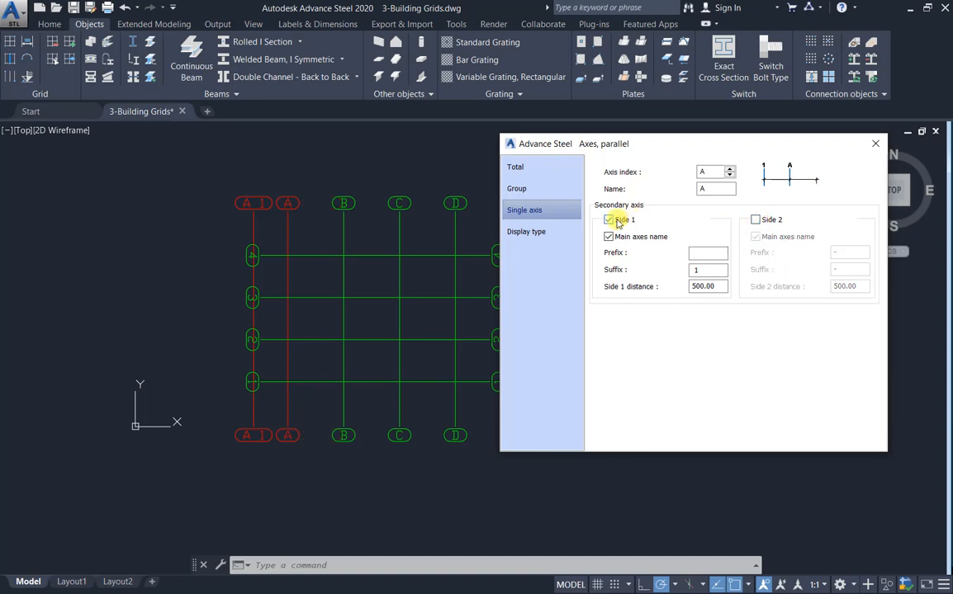
click(609, 220)
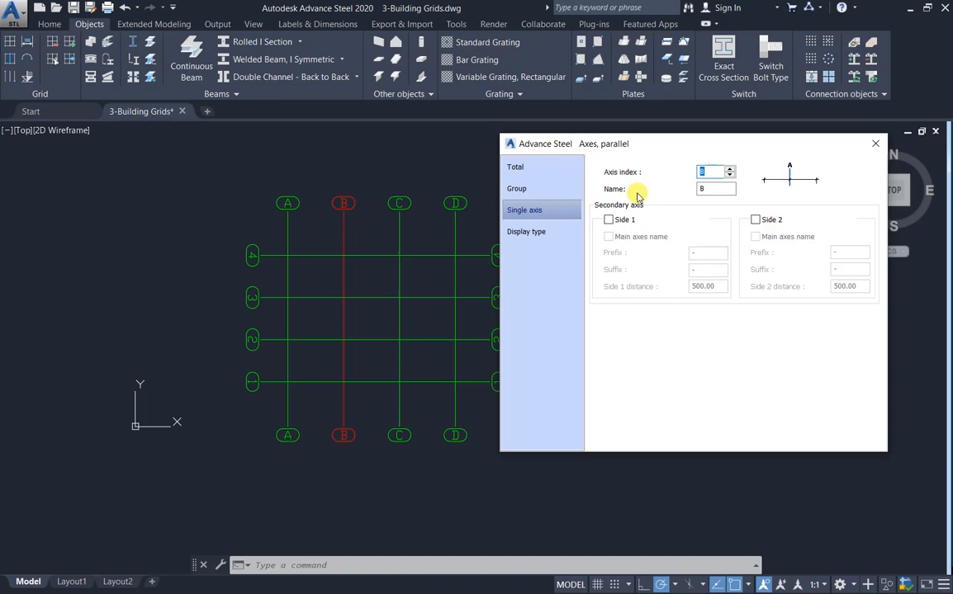
- Step through the remaining grid axes and return to the overall axis settings
click(729, 170)
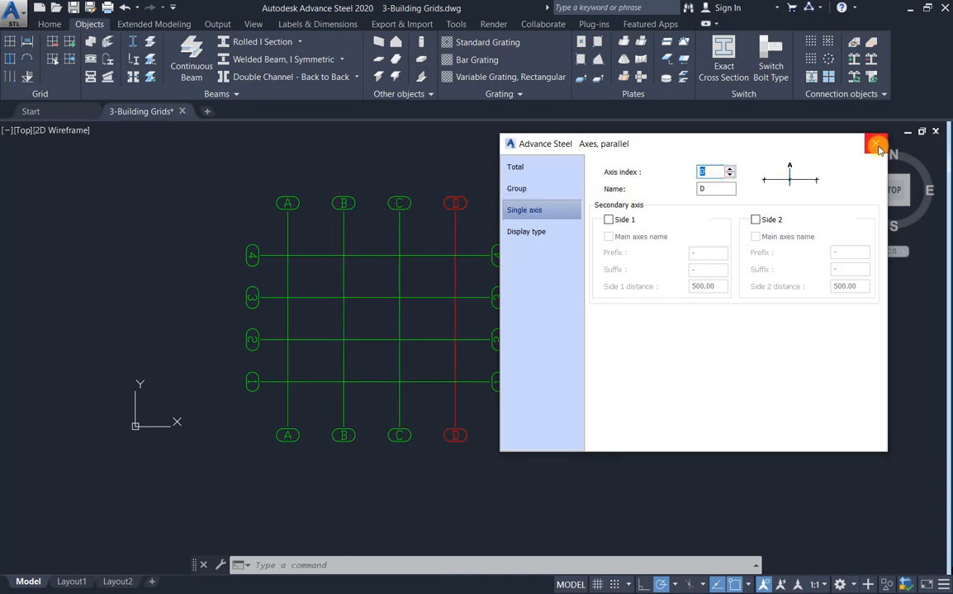
click(515, 166)
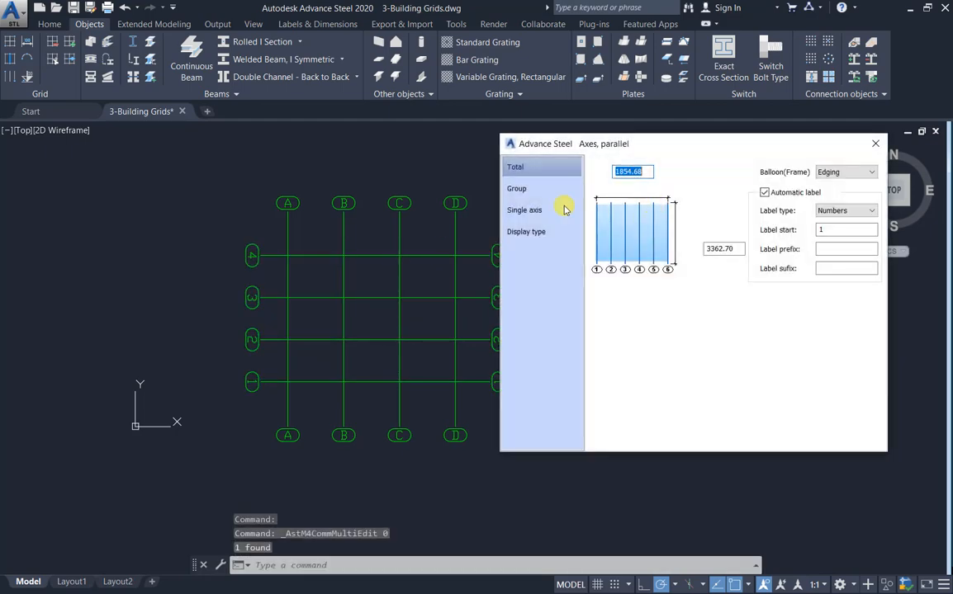
- Set the lettered axes' display type to Off, then back to Standard, and close the properties
click(525, 209)
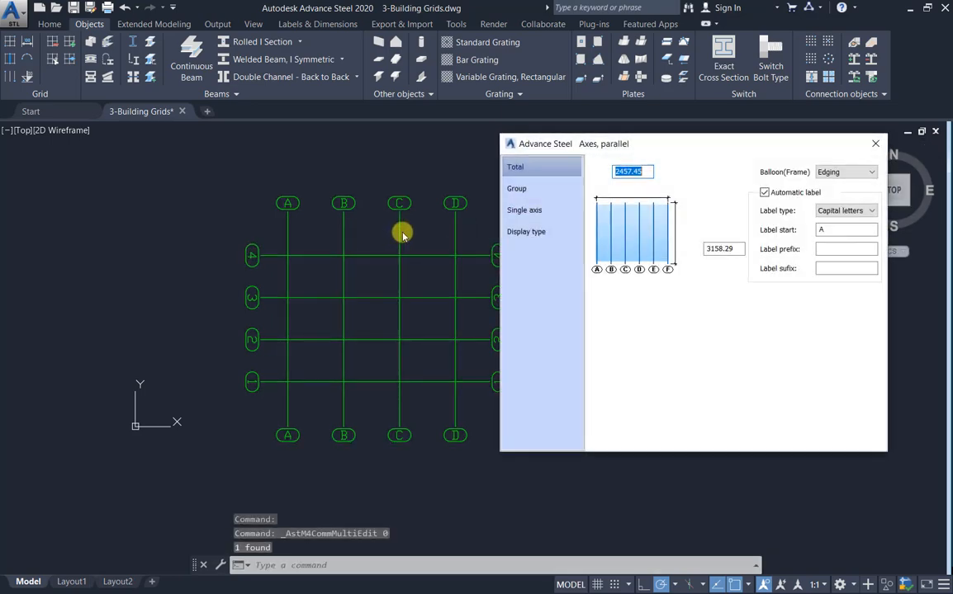
click(525, 231)
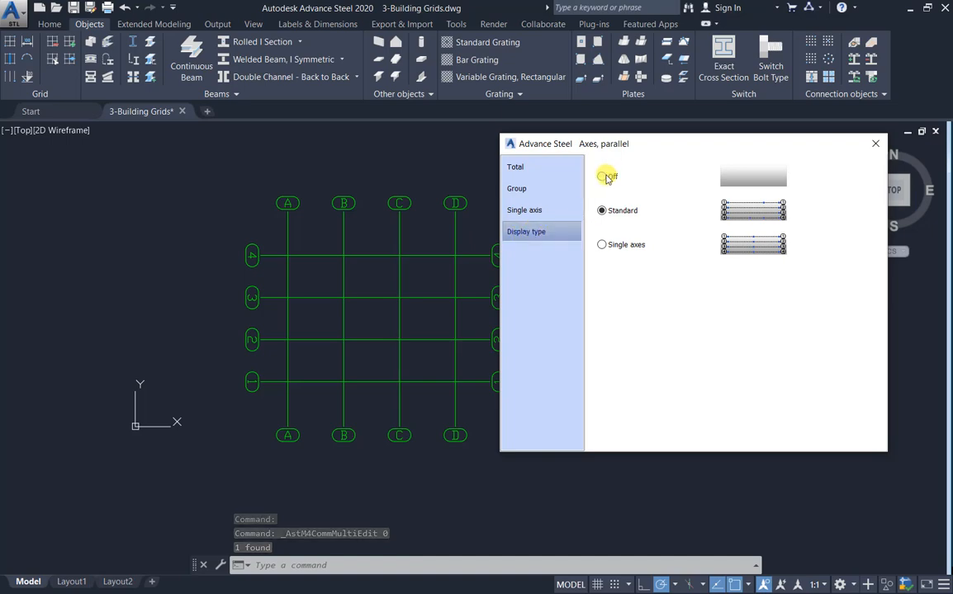
click(601, 175)
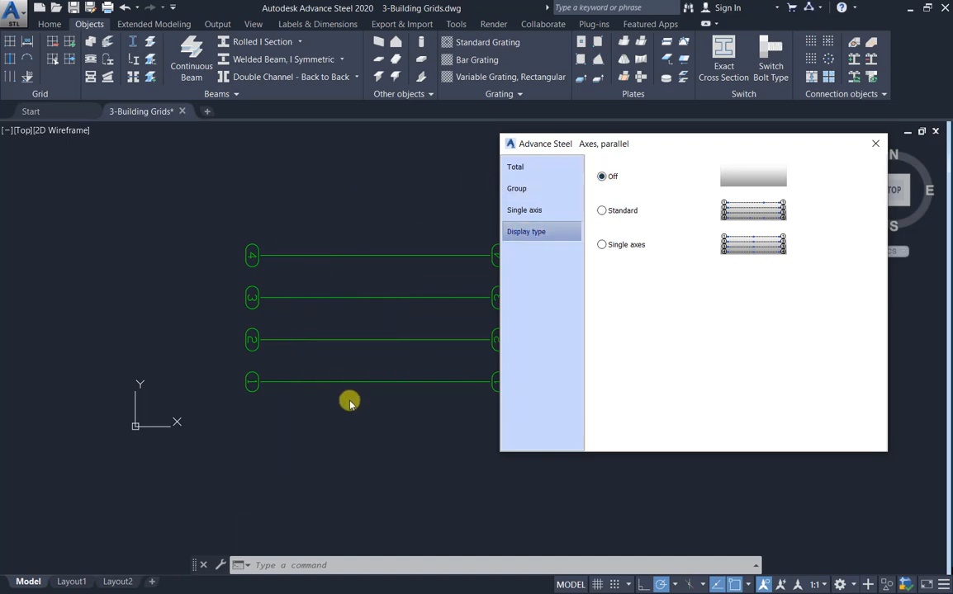
click(601, 211)
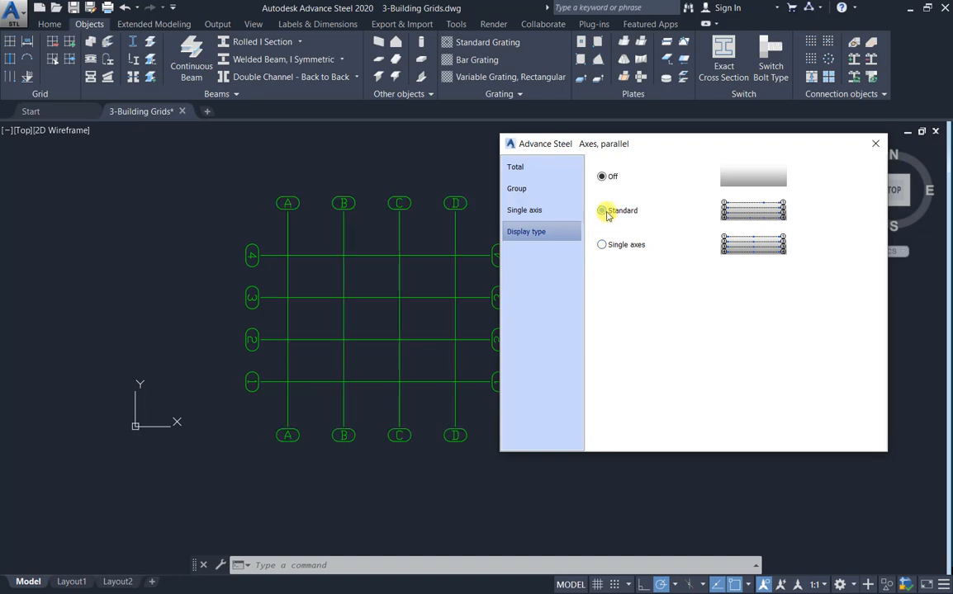
click(601, 211)
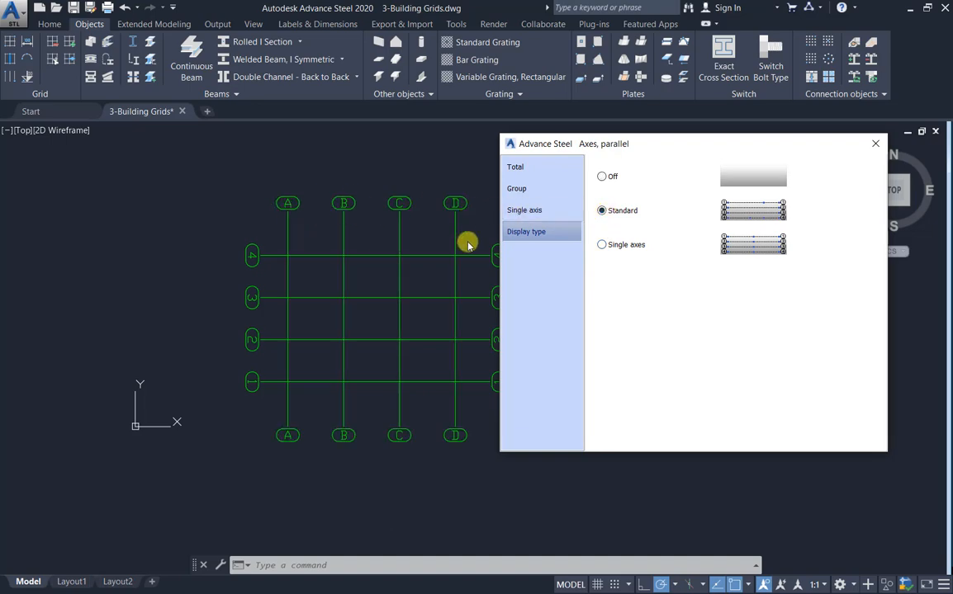
mouse_move(875, 145)
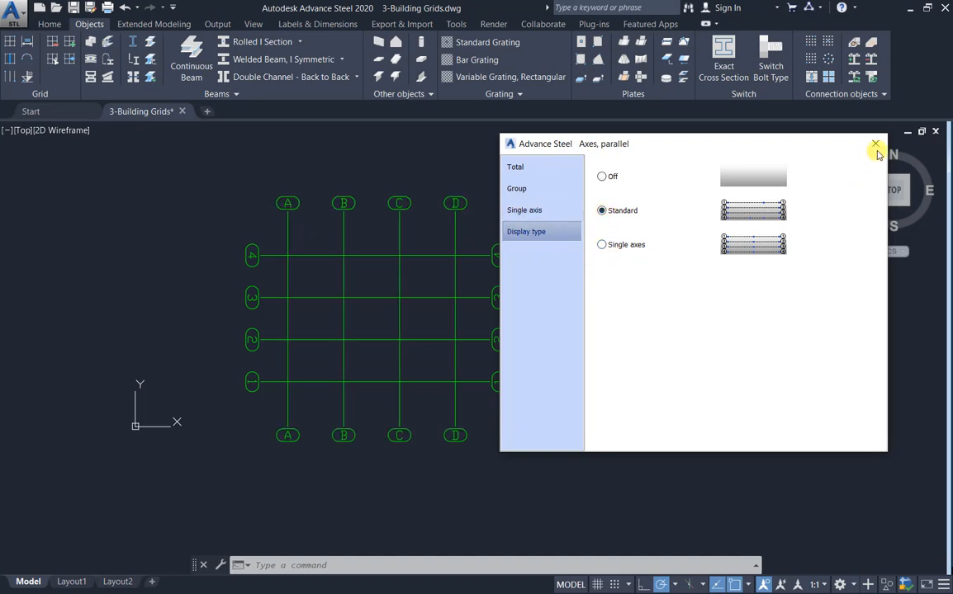
click(875, 144)
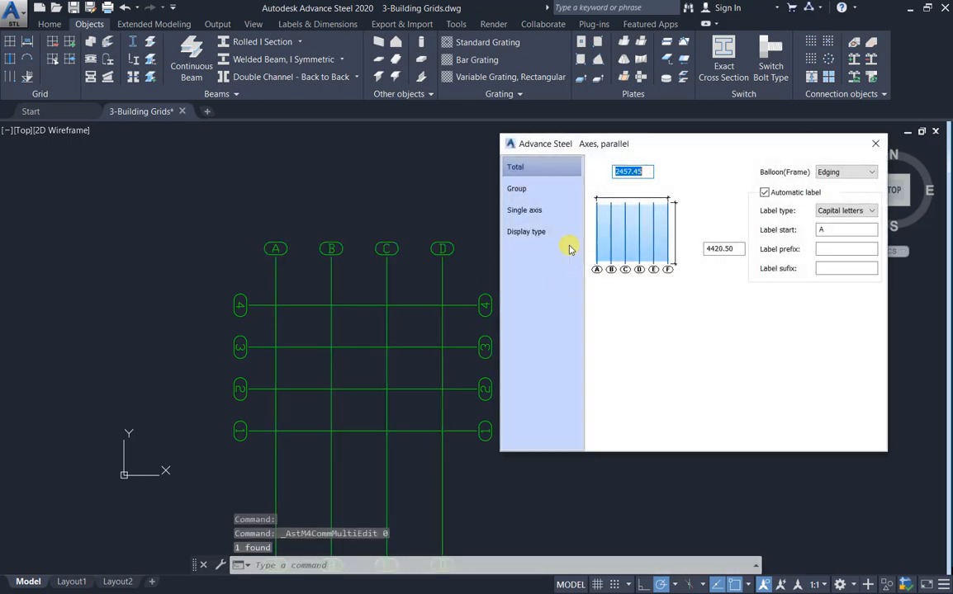
- Switch the axes to Single axes display and stretch axes B and D upward beyond A and C
click(525, 231)
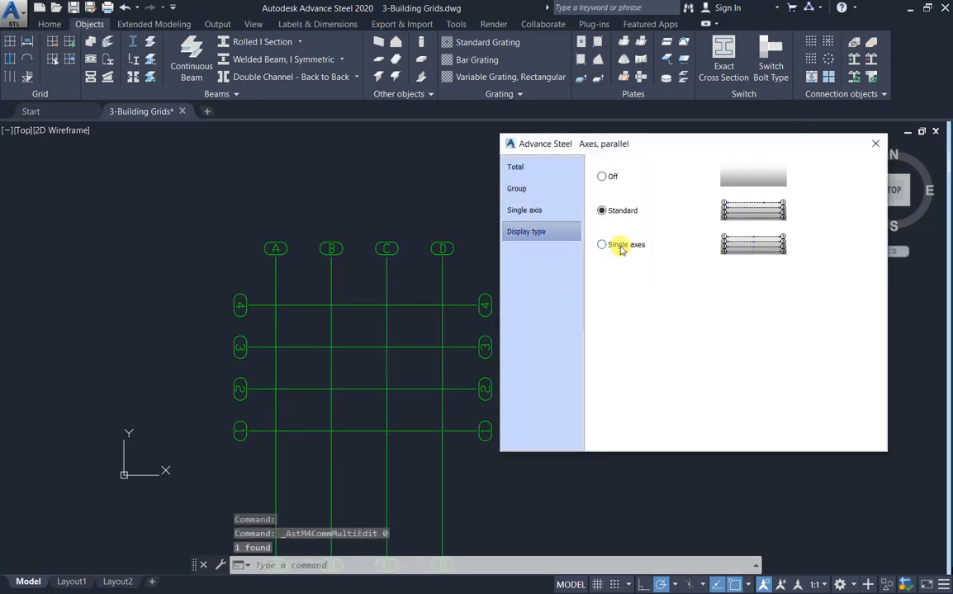
click(601, 245)
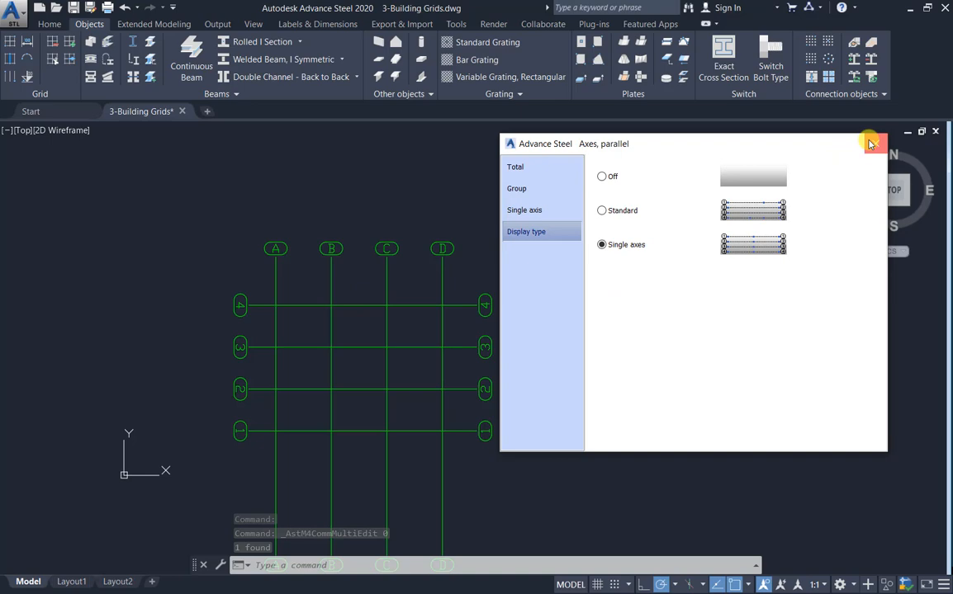
click(875, 142)
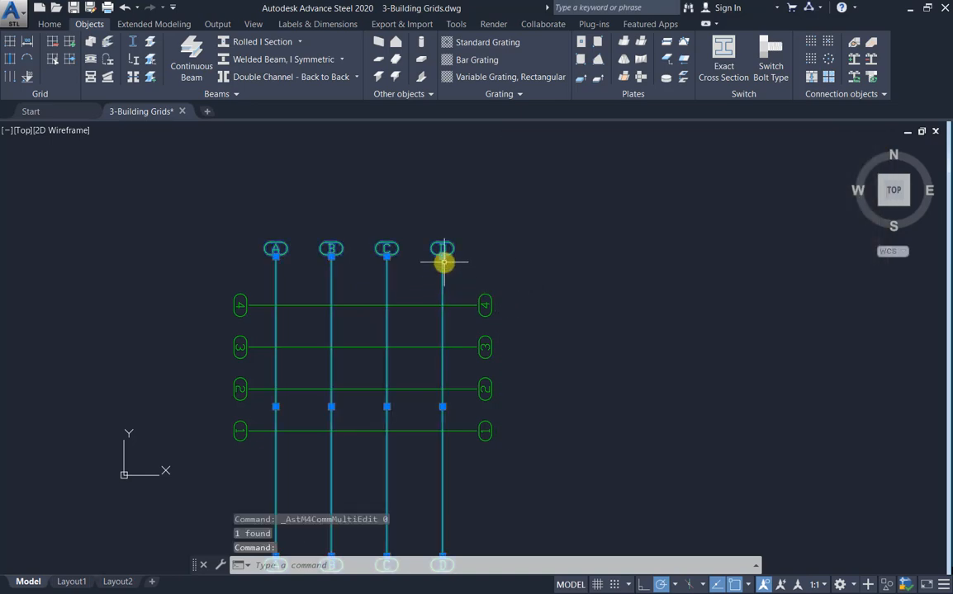
drag(442, 263, 442, 173)
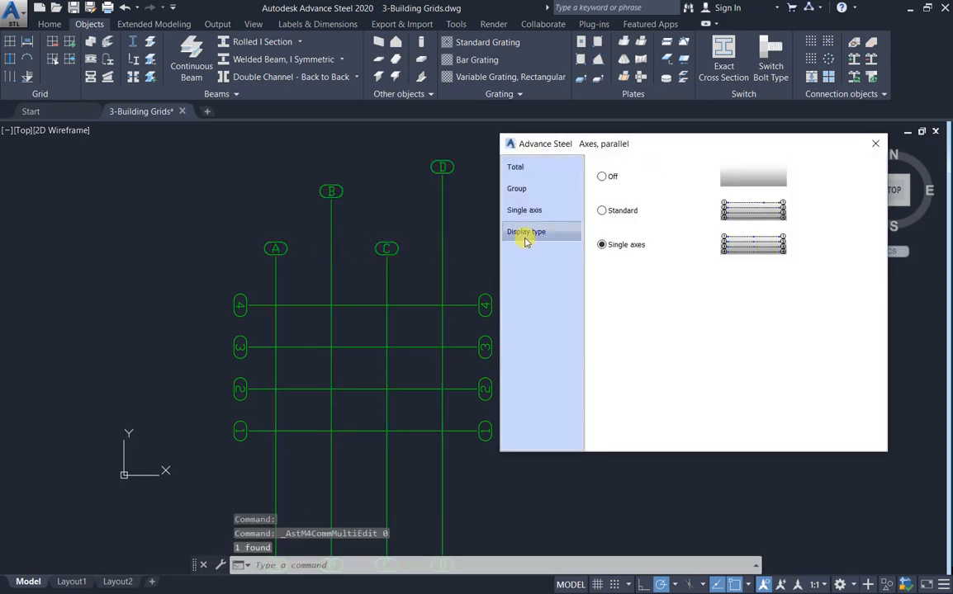
- Return the lettered axes to Standard display and close the properties
click(601, 210)
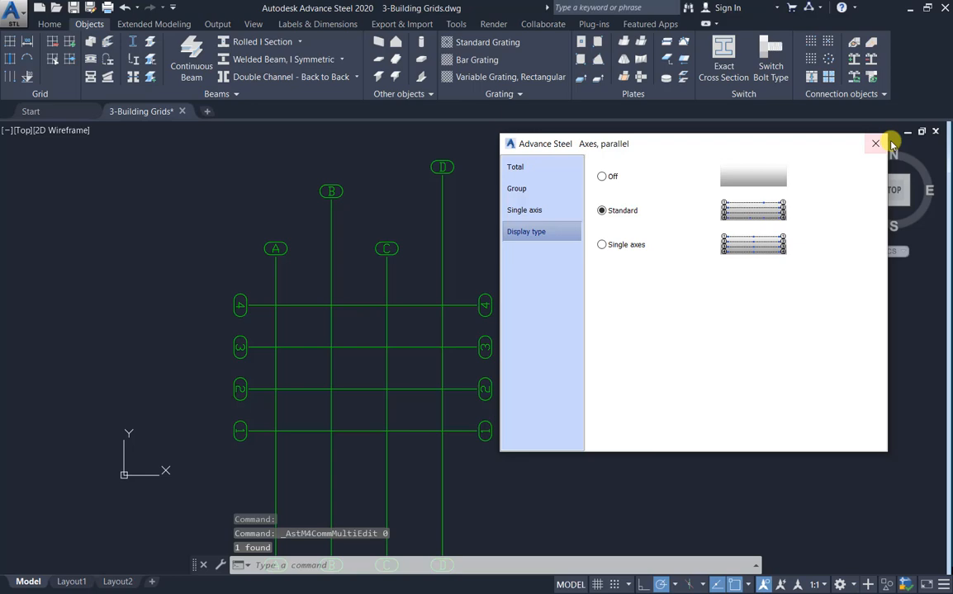
click(875, 142)
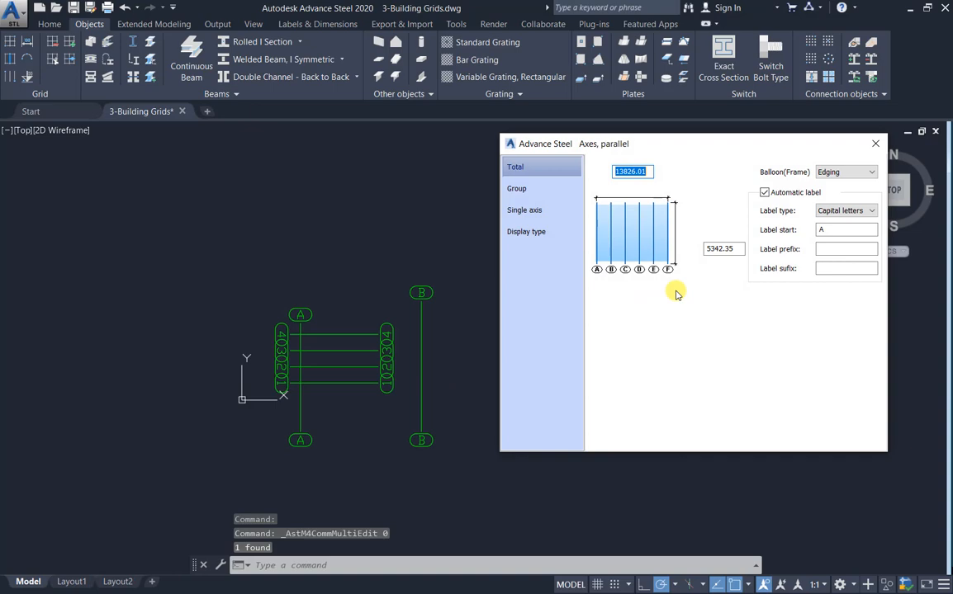
- Show the Group page of the grid's axes with 4 axes at distance 4608.67
click(515, 188)
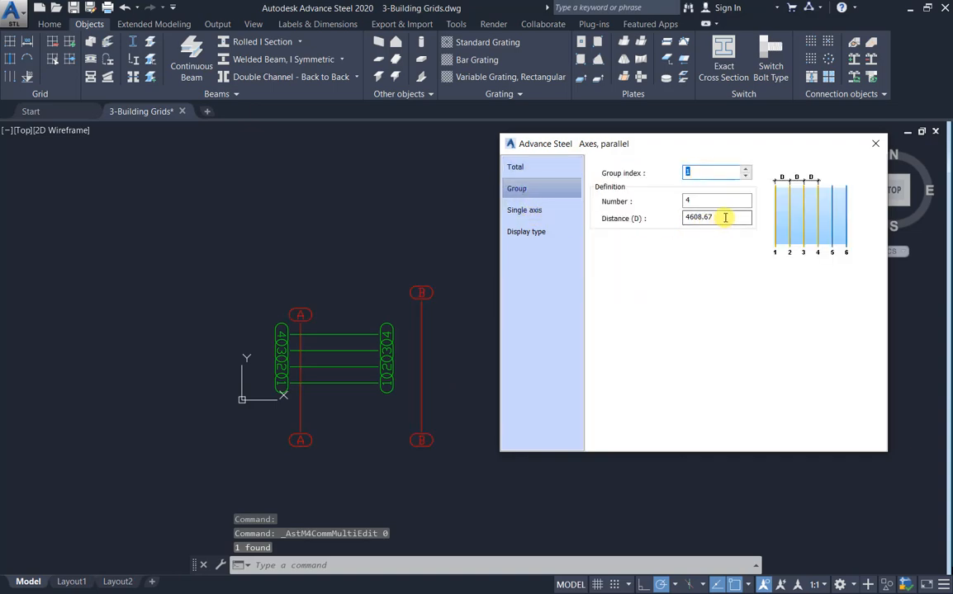